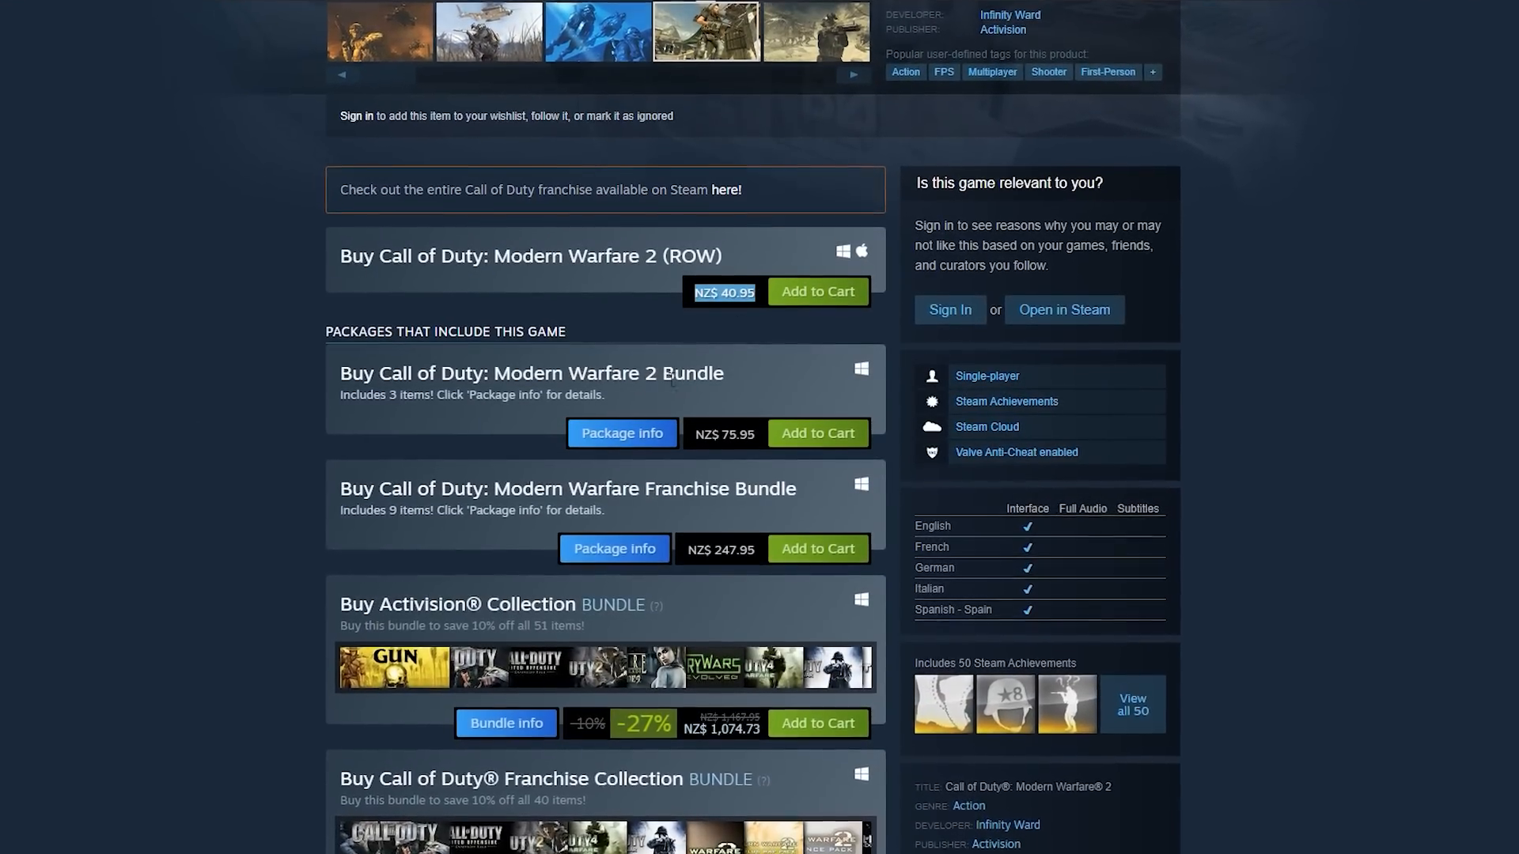
Review the ray tracing settings, then select GlobalPostProcessVolume in the 'post'-filtered outliner.
{"action": "scroll", "scroll_direction": "up", "scroll_amount": 3}
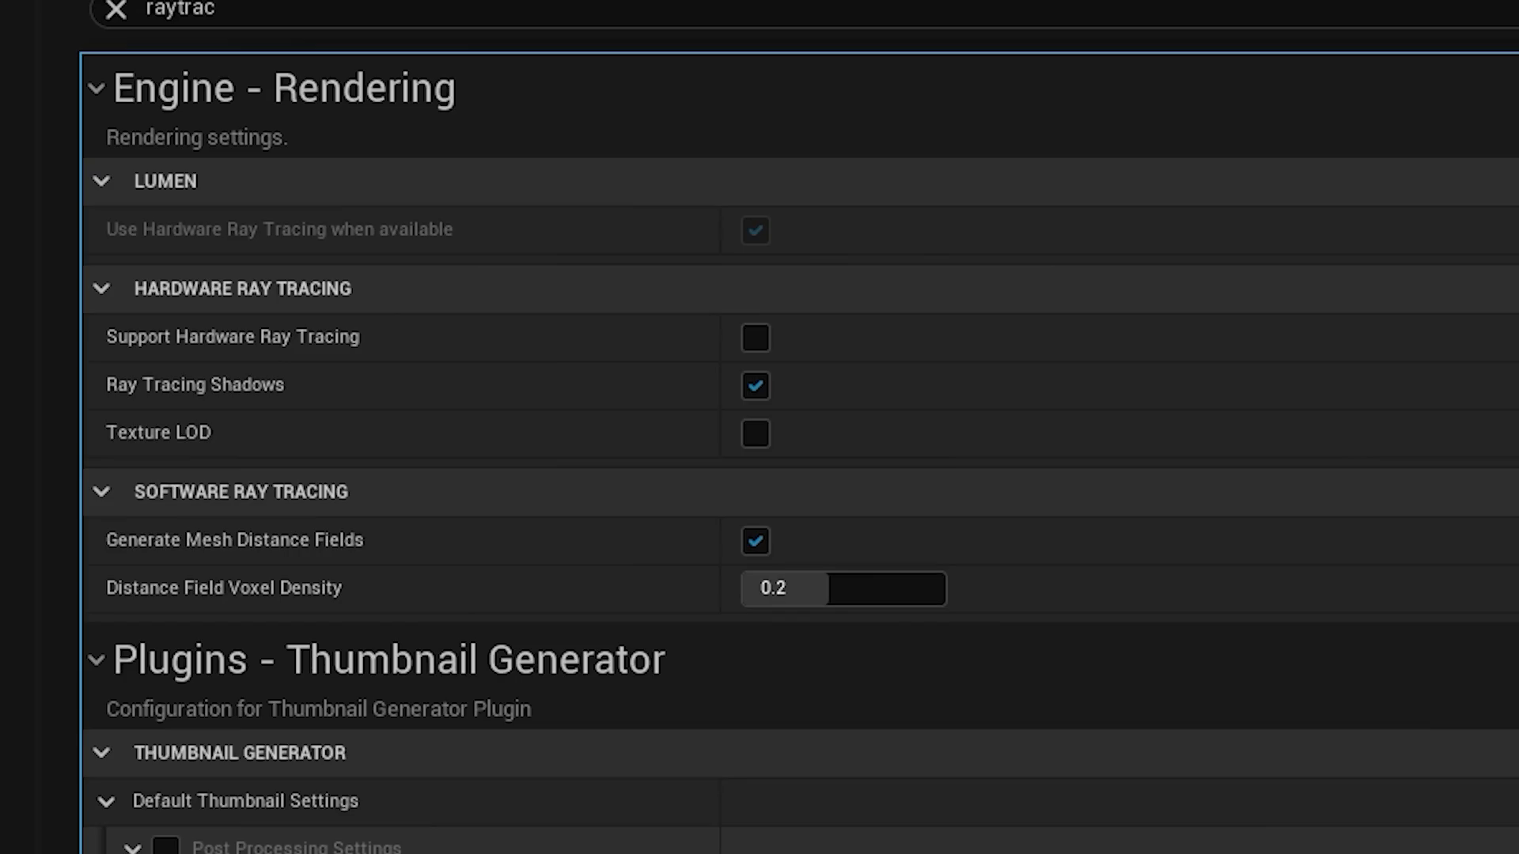
{"action": "mouse_move", "coordinate": [753, 432]}
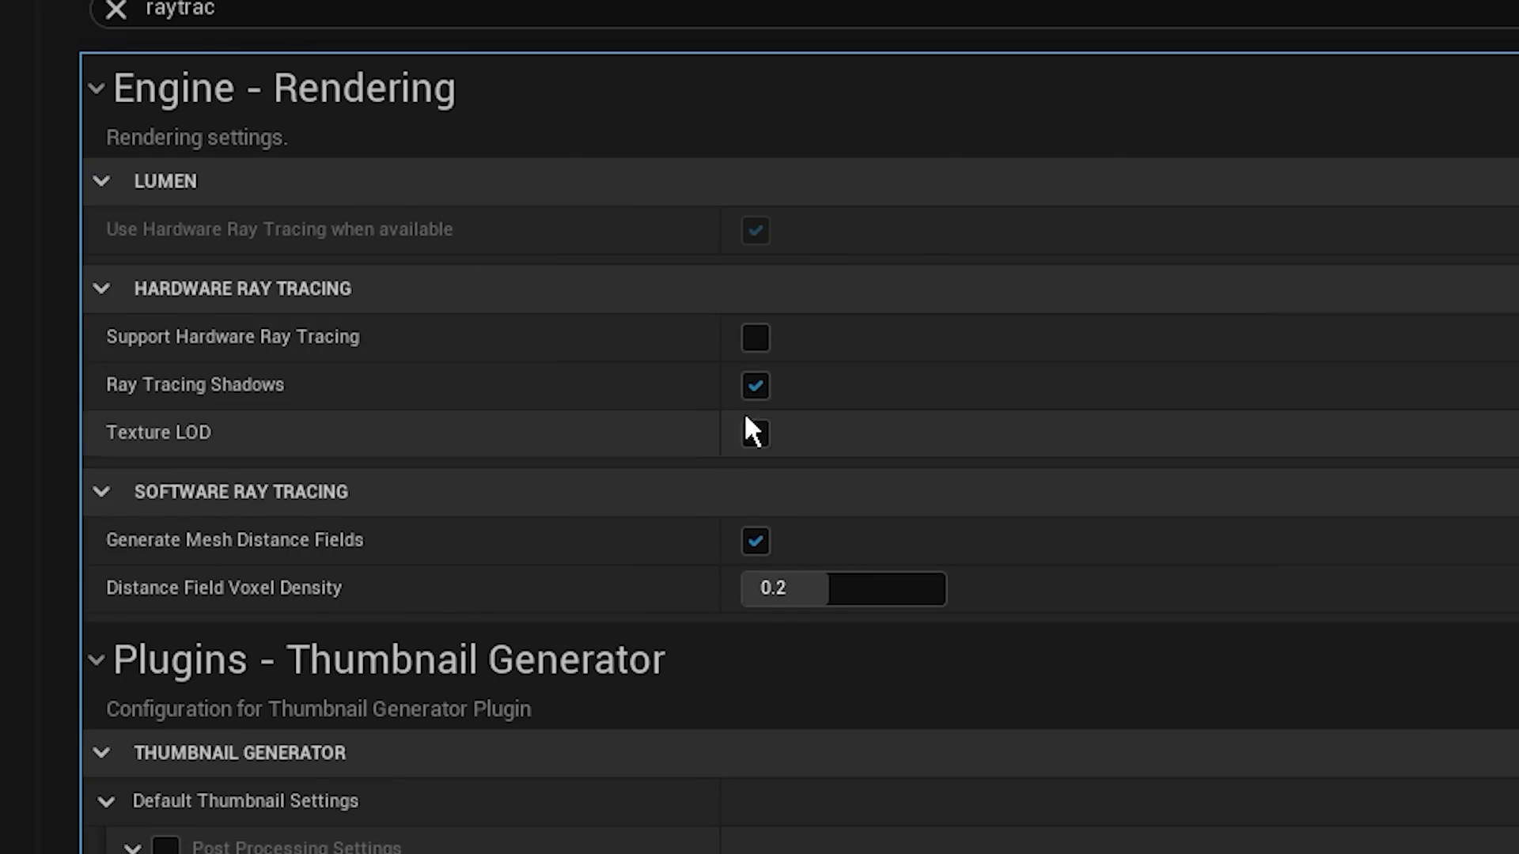
{"action": "left_click", "coordinate": [754, 337]}
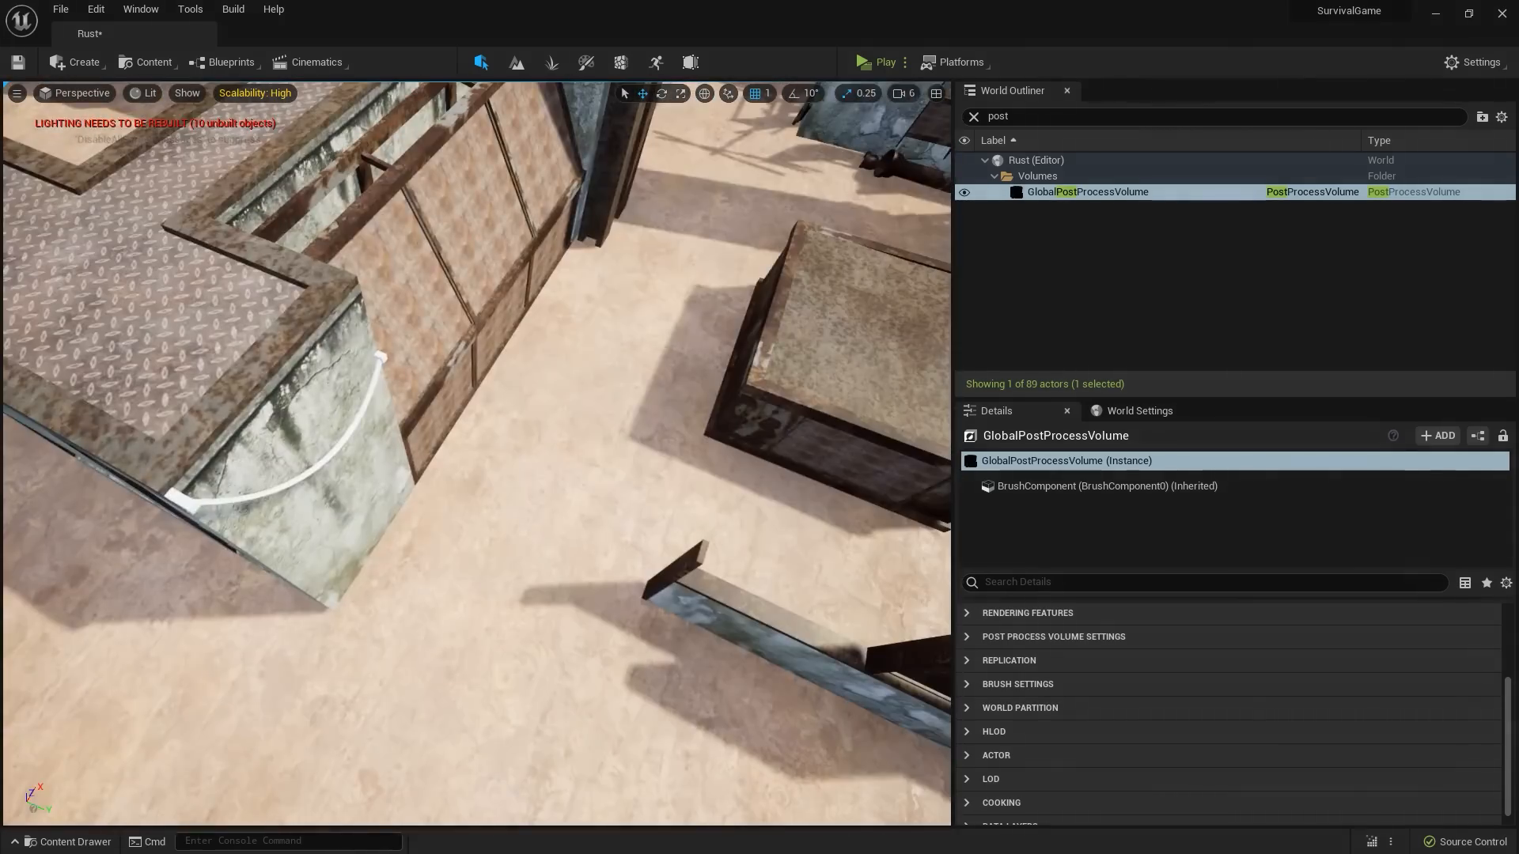
{"action": "left_click", "coordinate": [152, 62]}
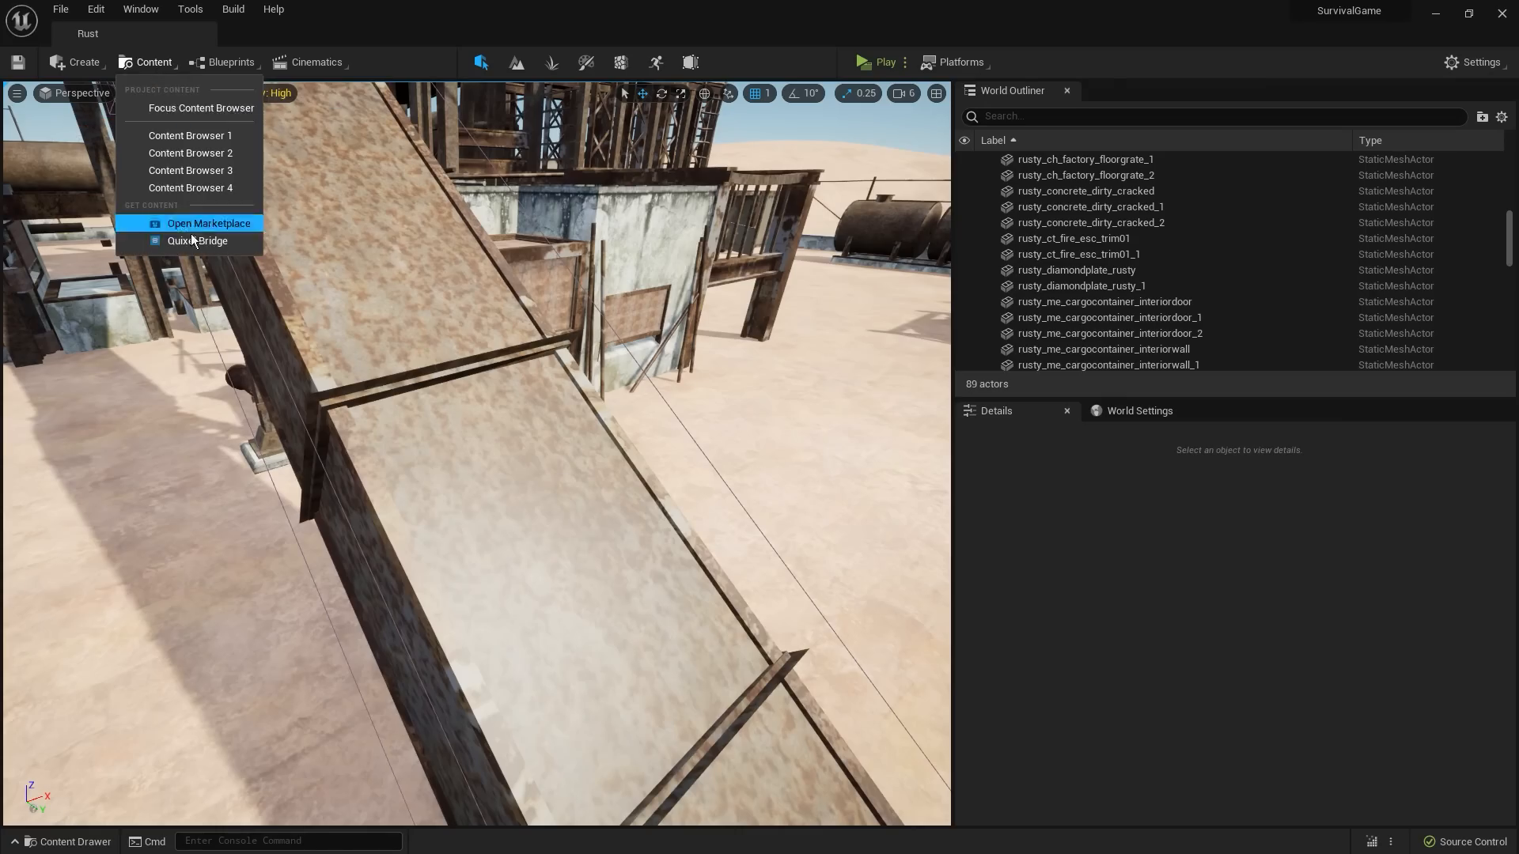
{"action": "left_click", "coordinate": [198, 240]}
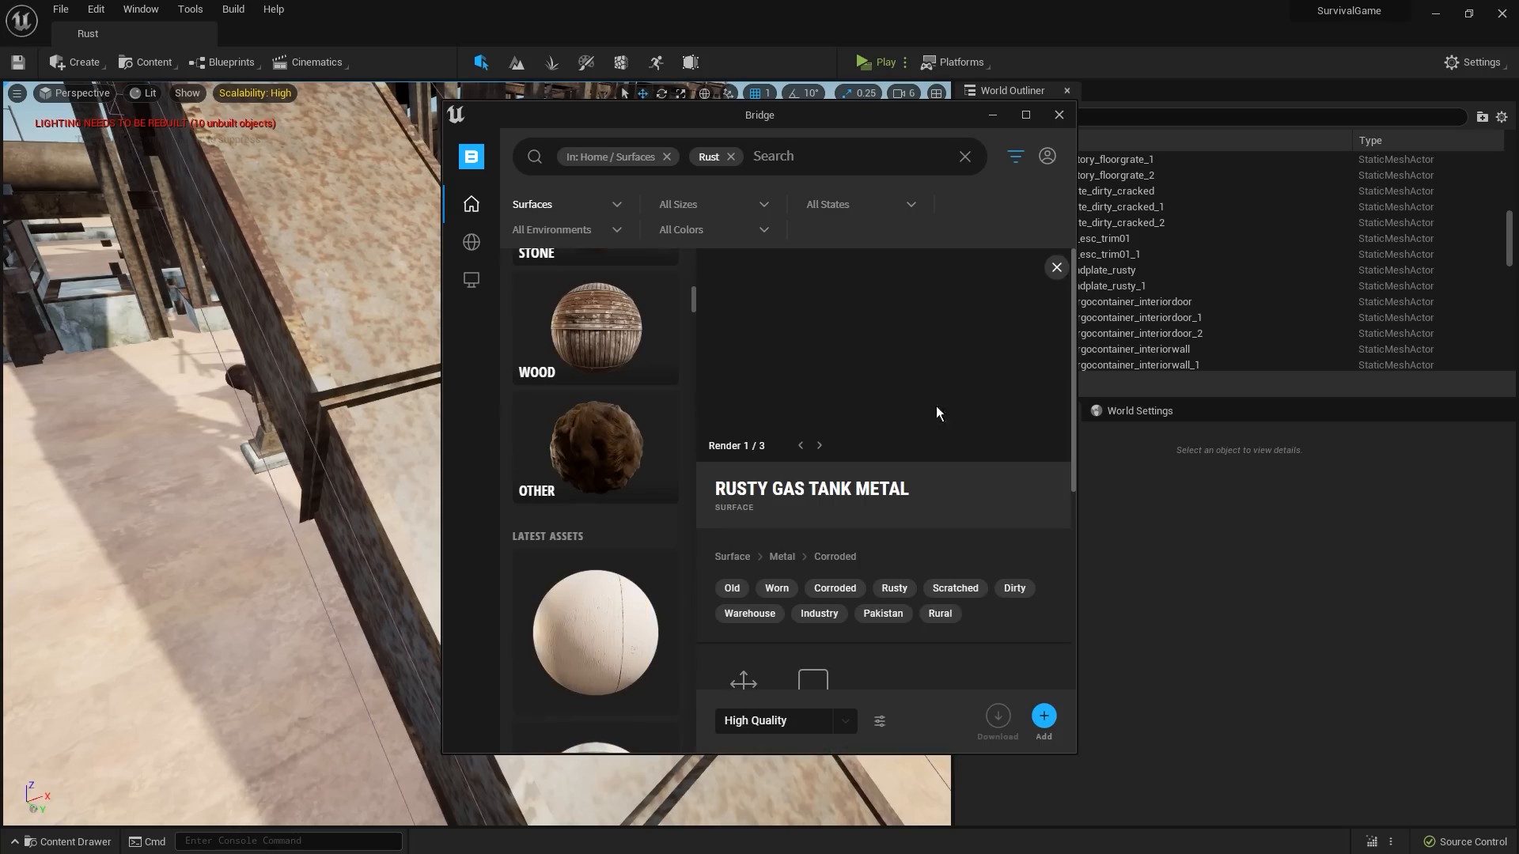
{"action": "scroll", "scroll_direction": "down", "scroll_amount": 3}
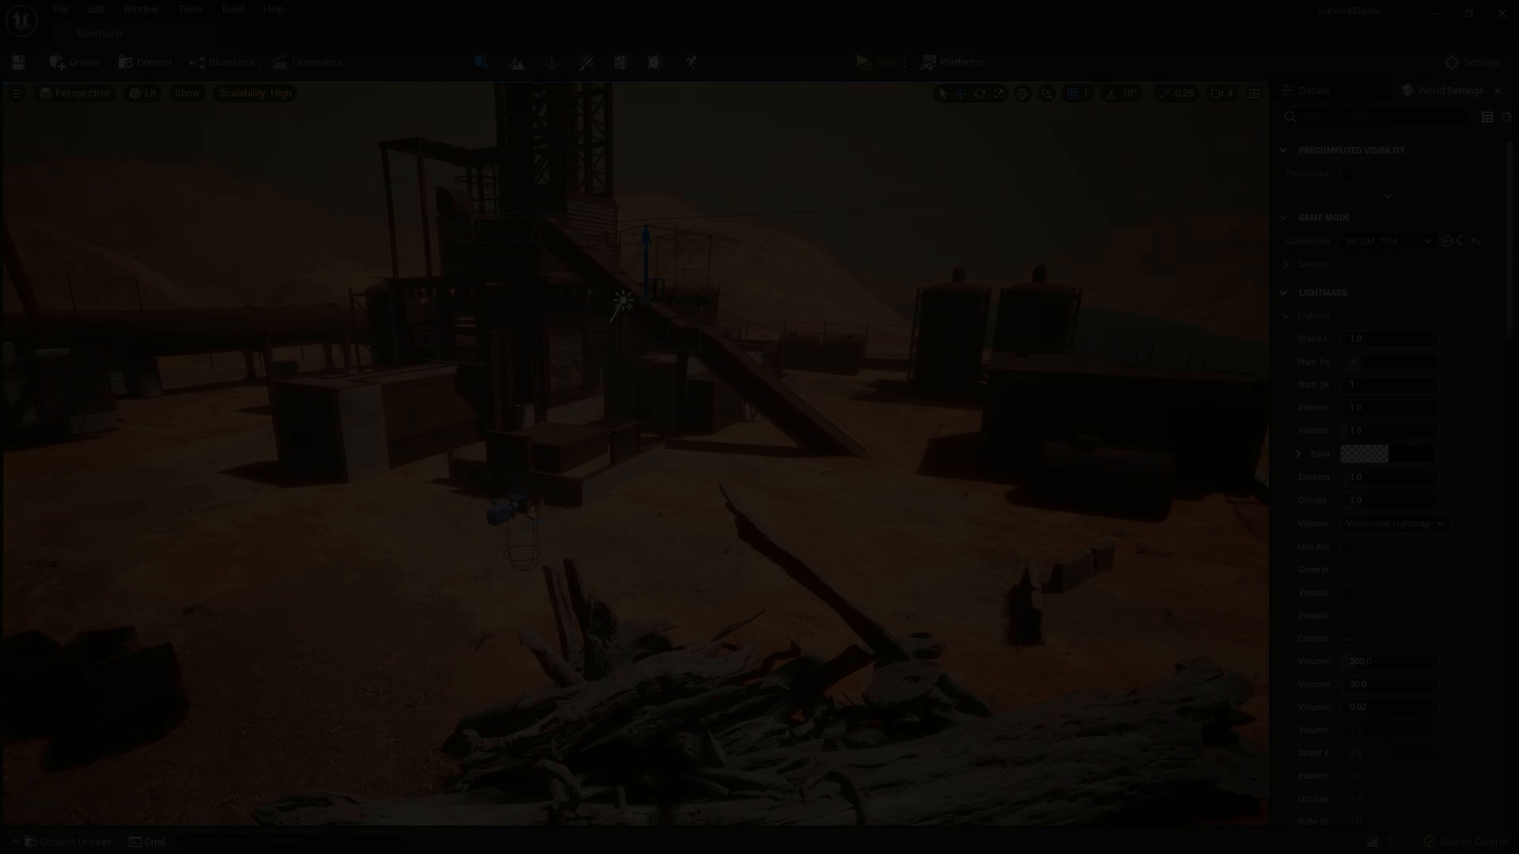
Start Play mode to walk around the desert level.
{"action": "left_click", "coordinate": [878, 61]}
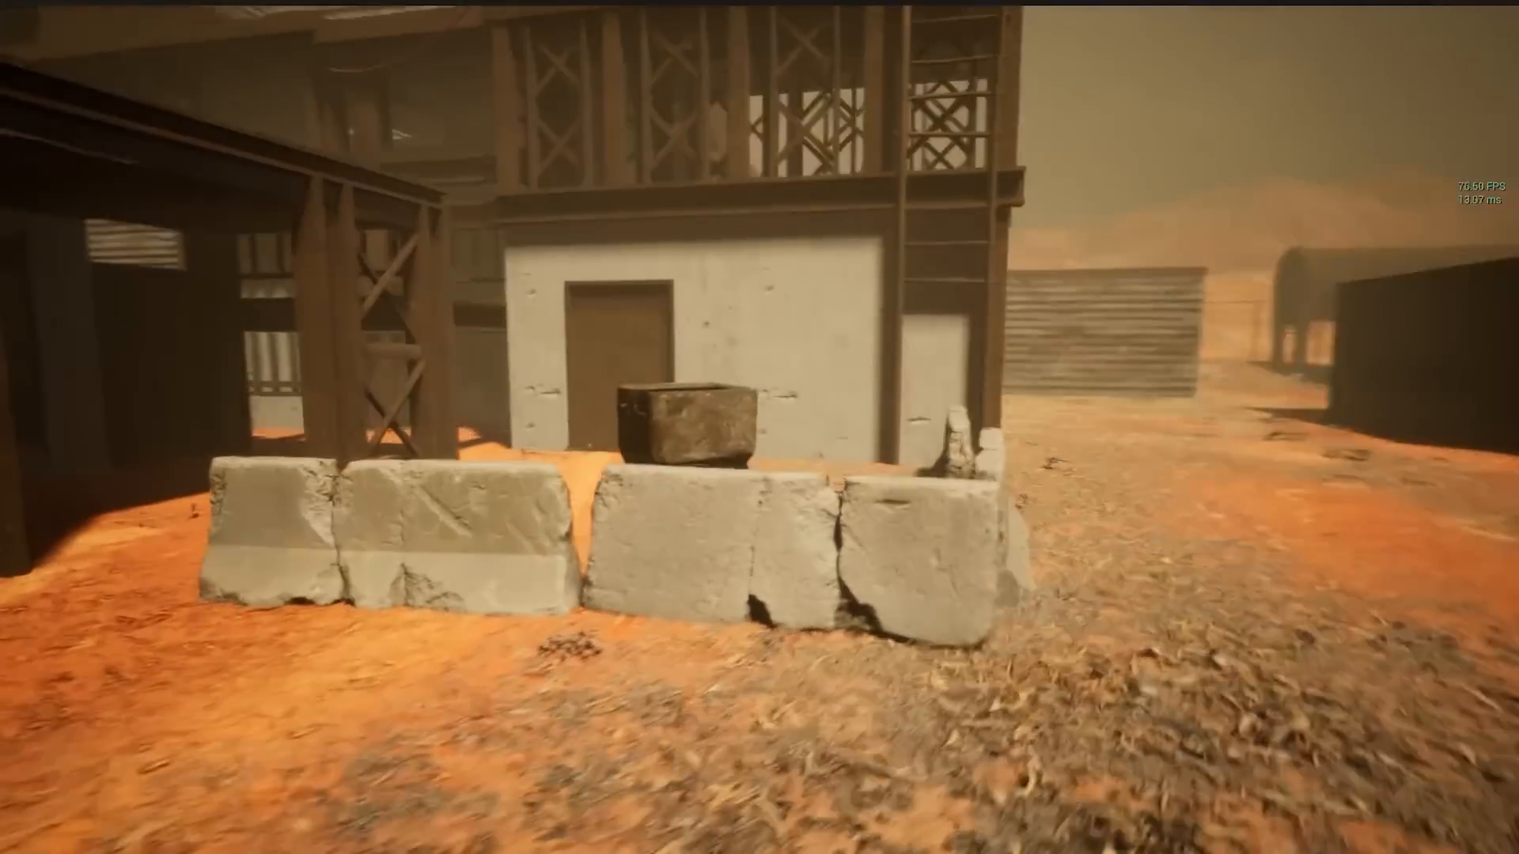
{"action": "mouse_move", "coordinate": [759, 427]}
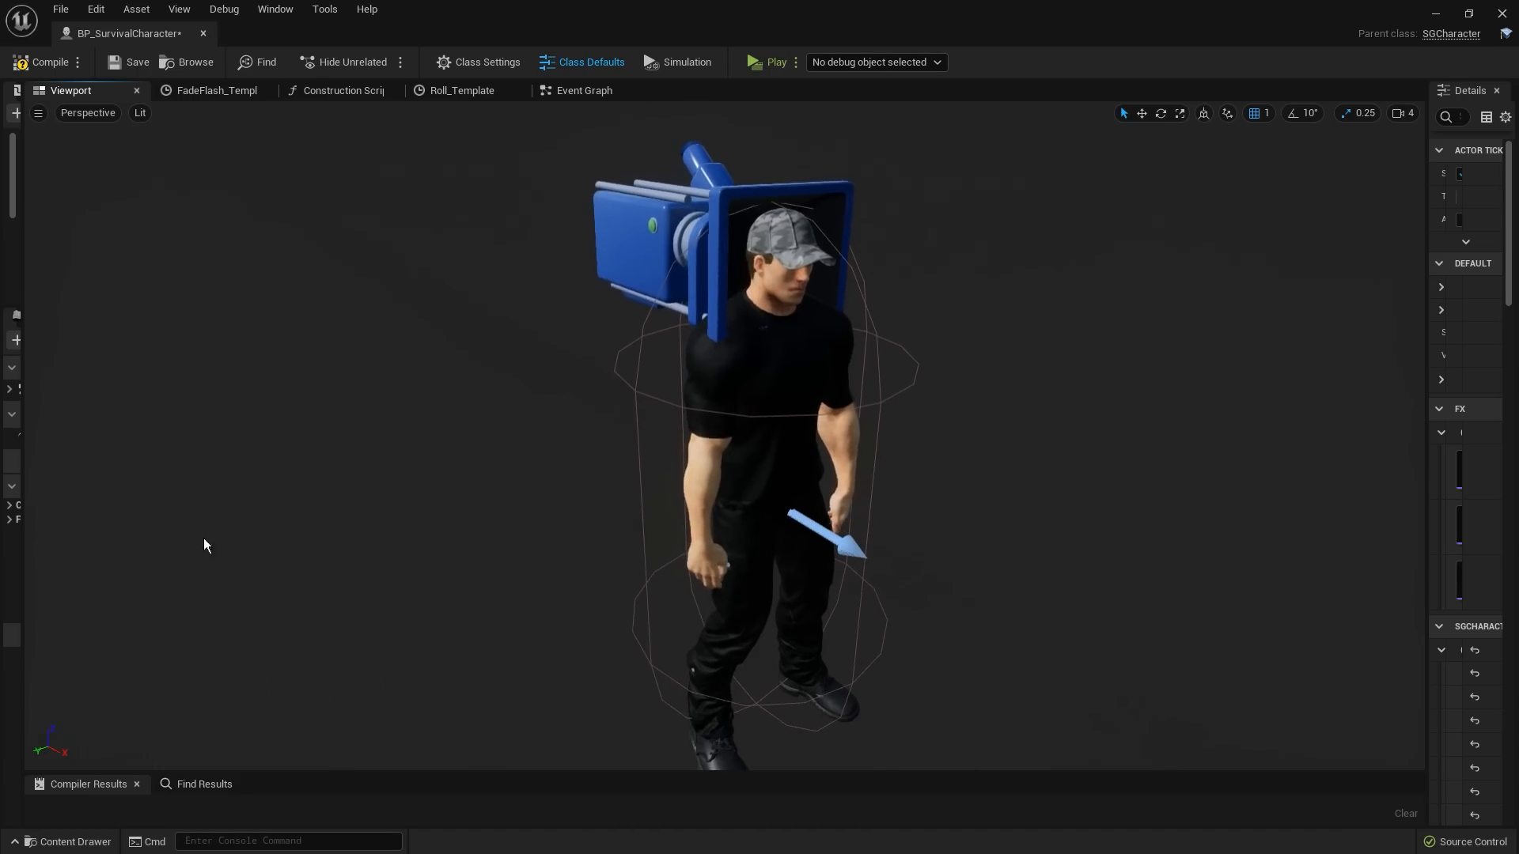
Scroll through AnimBP_Character1P's AnimGraph IK comments, then switch to Survival_Skeleton.
{"action": "left_click", "coordinate": [775, 62]}
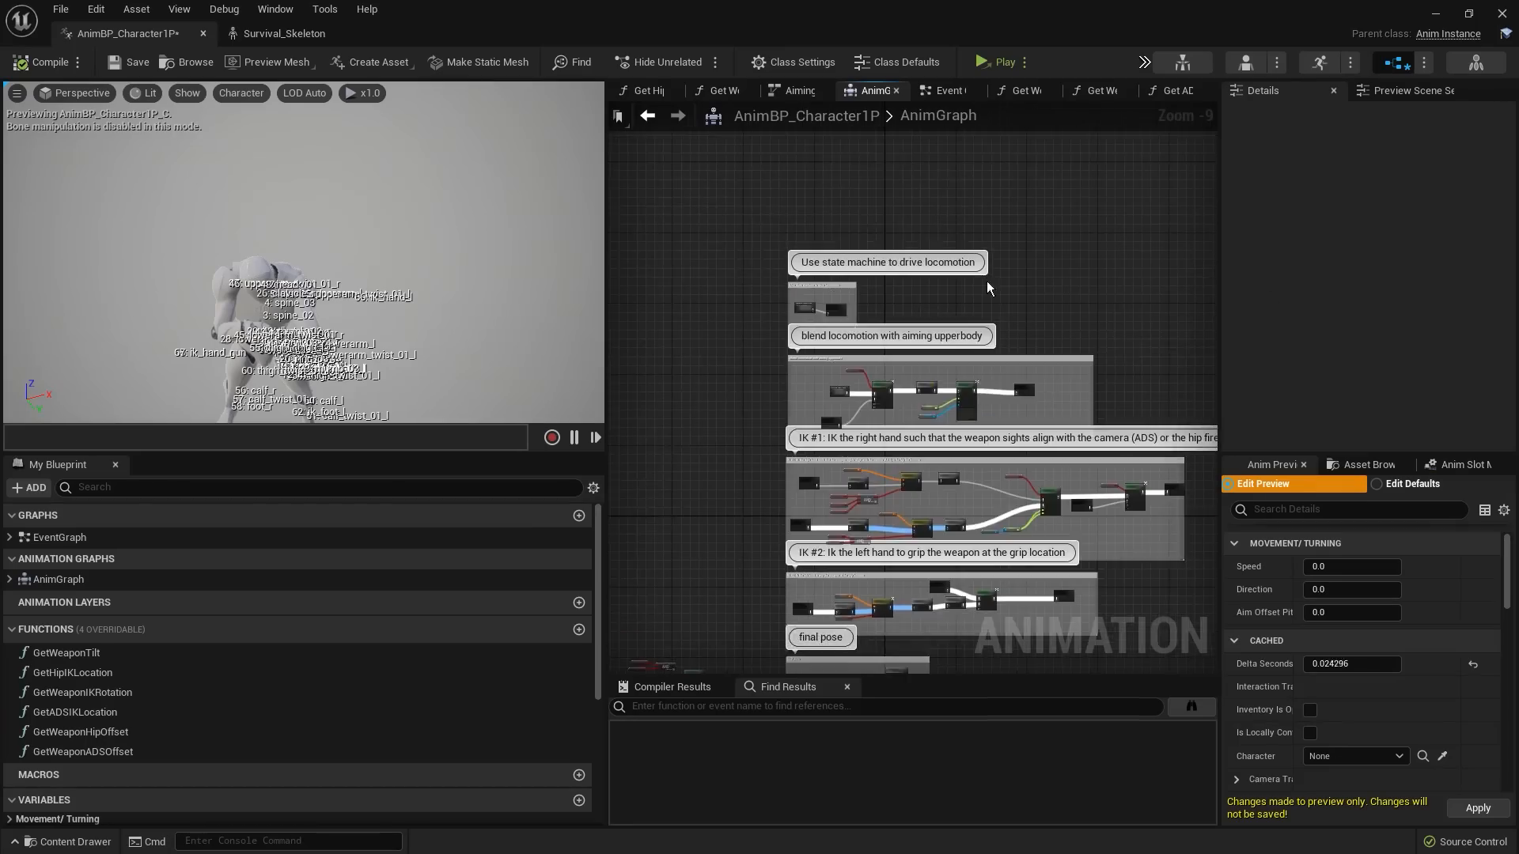
{"action": "scroll", "scroll_direction": "up", "scroll_amount": 3}
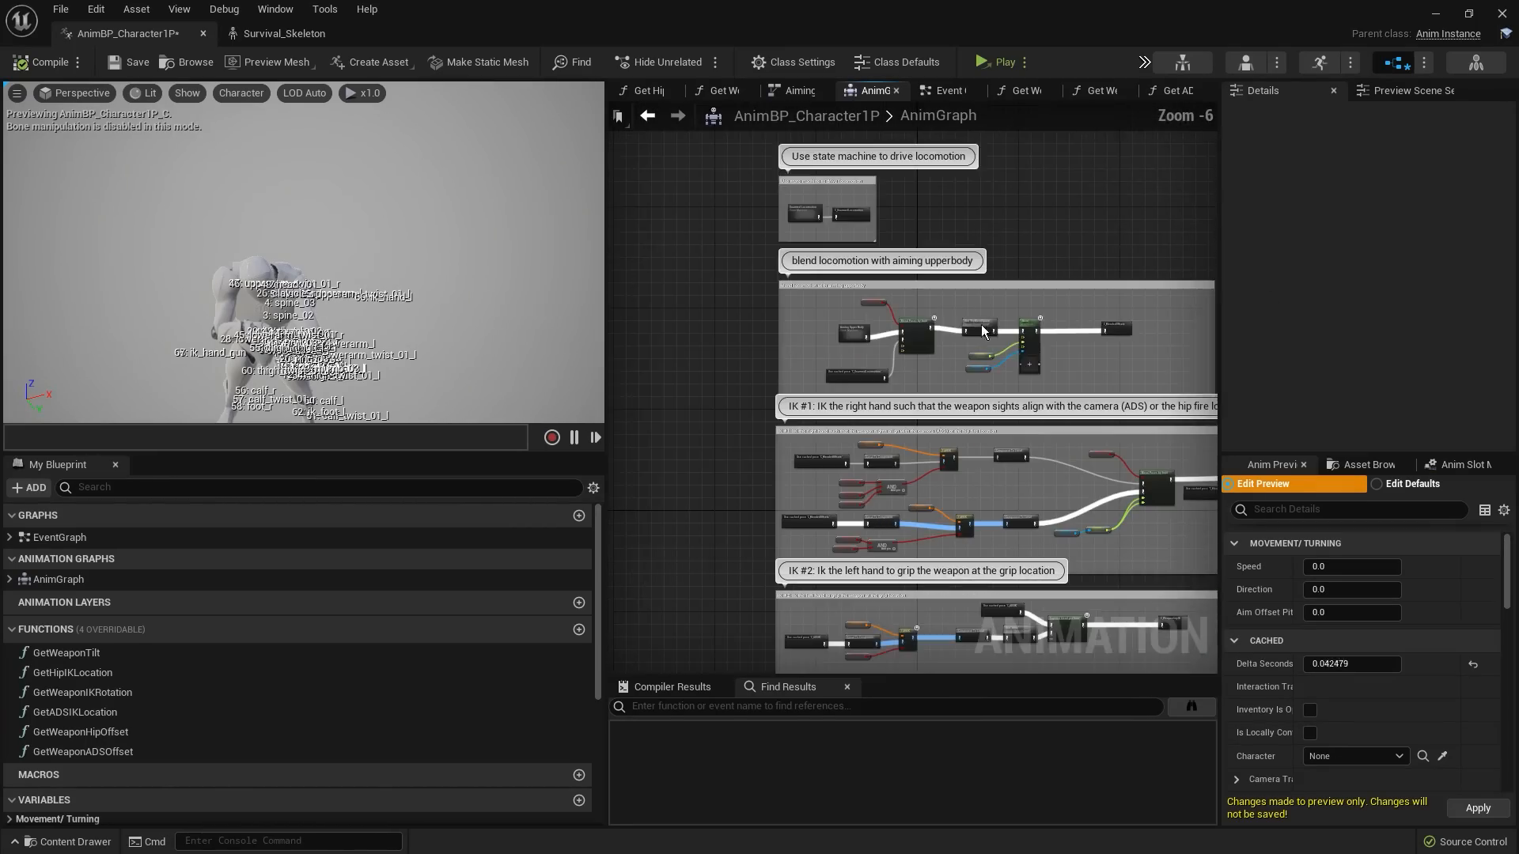
{"action": "scroll", "scroll_direction": "up", "scroll_amount": 3}
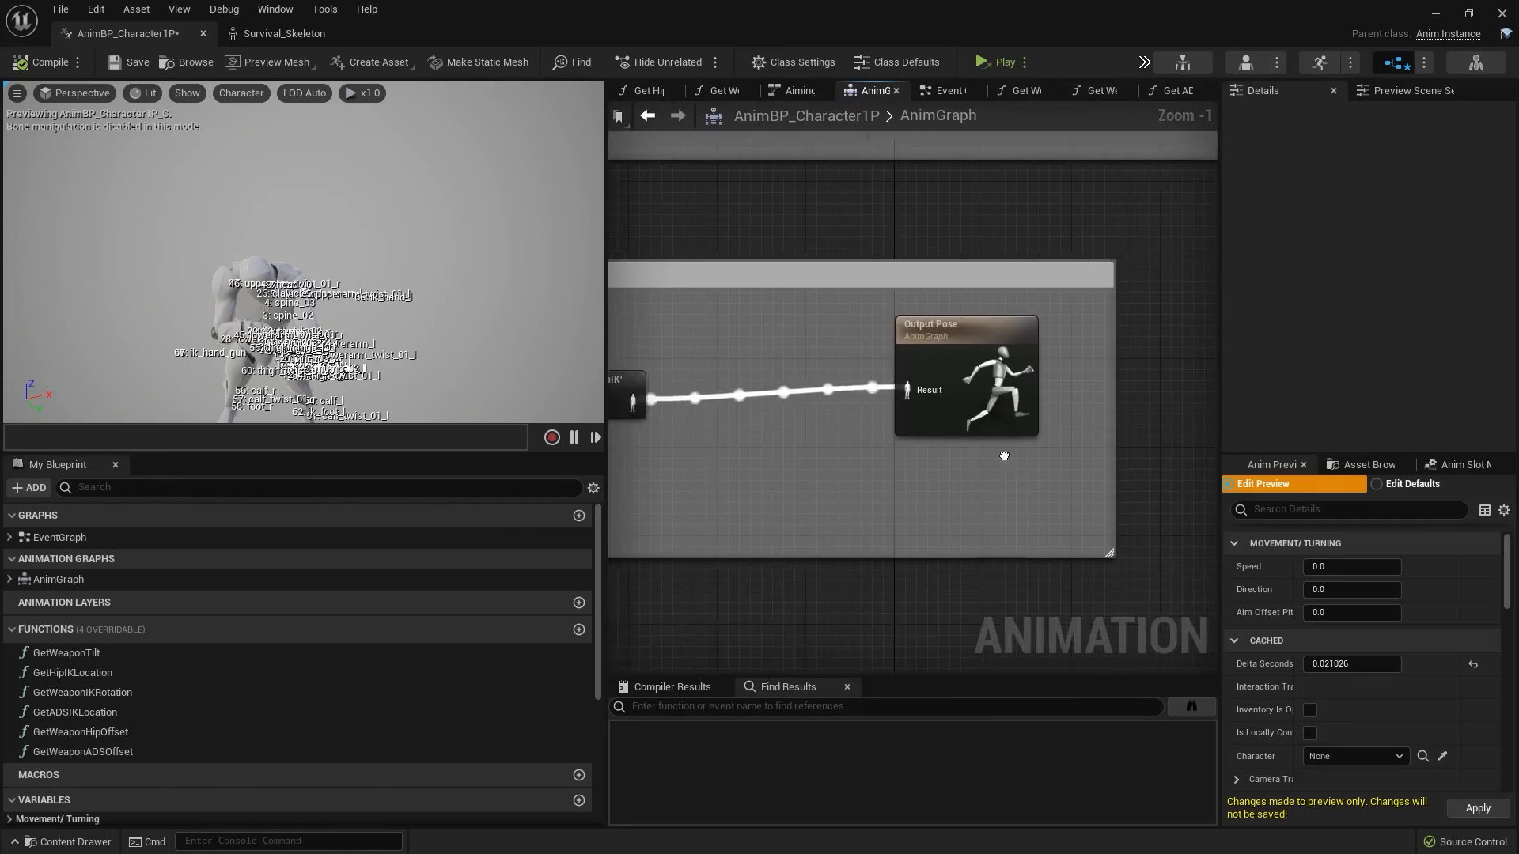
{"action": "scroll", "scroll_direction": "down", "scroll_amount": 3}
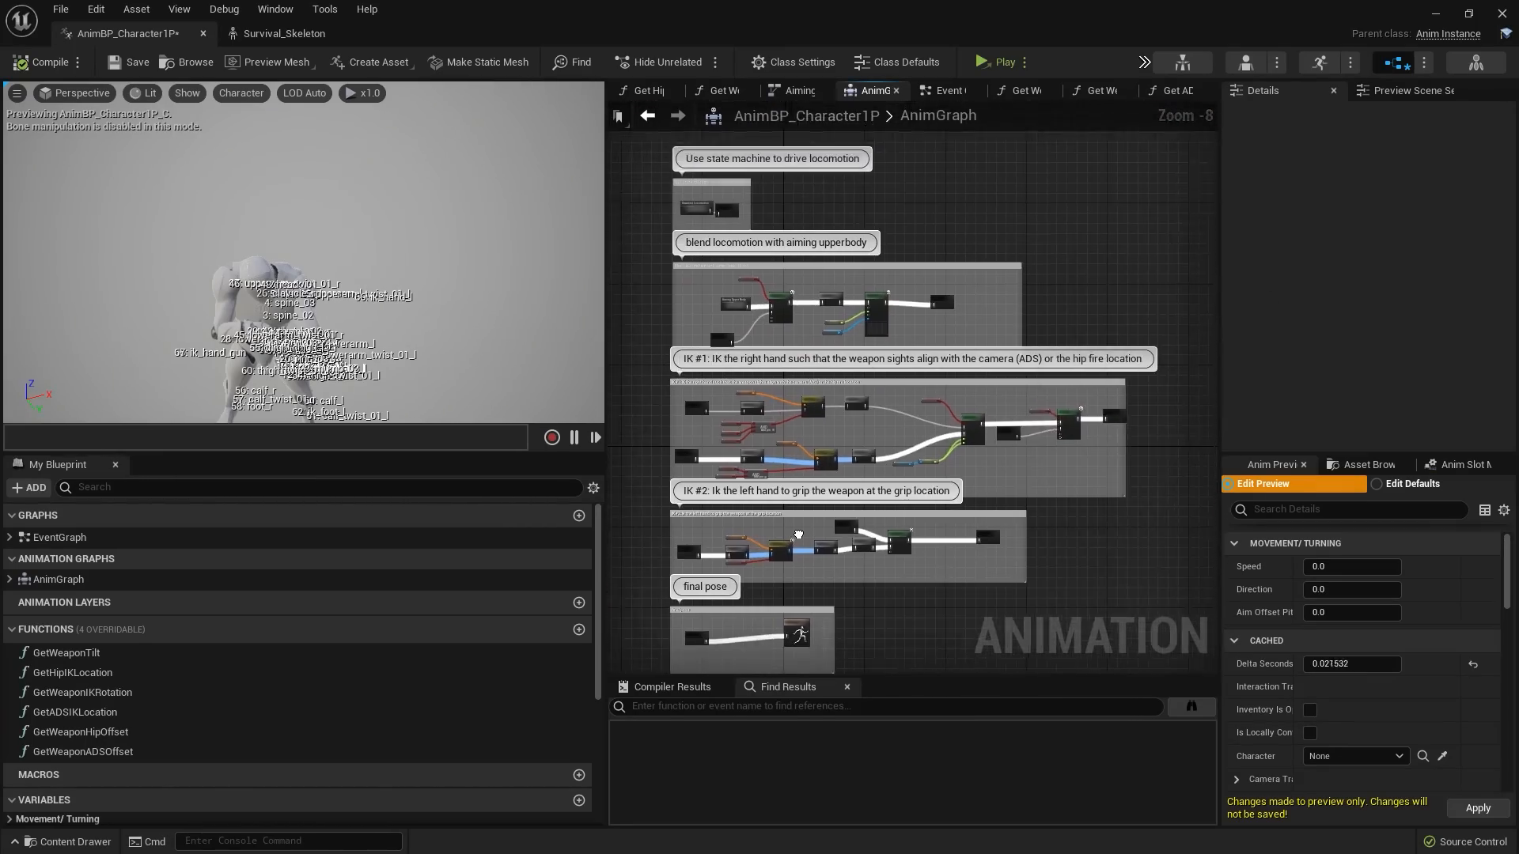
{"action": "left_click", "coordinate": [283, 33]}
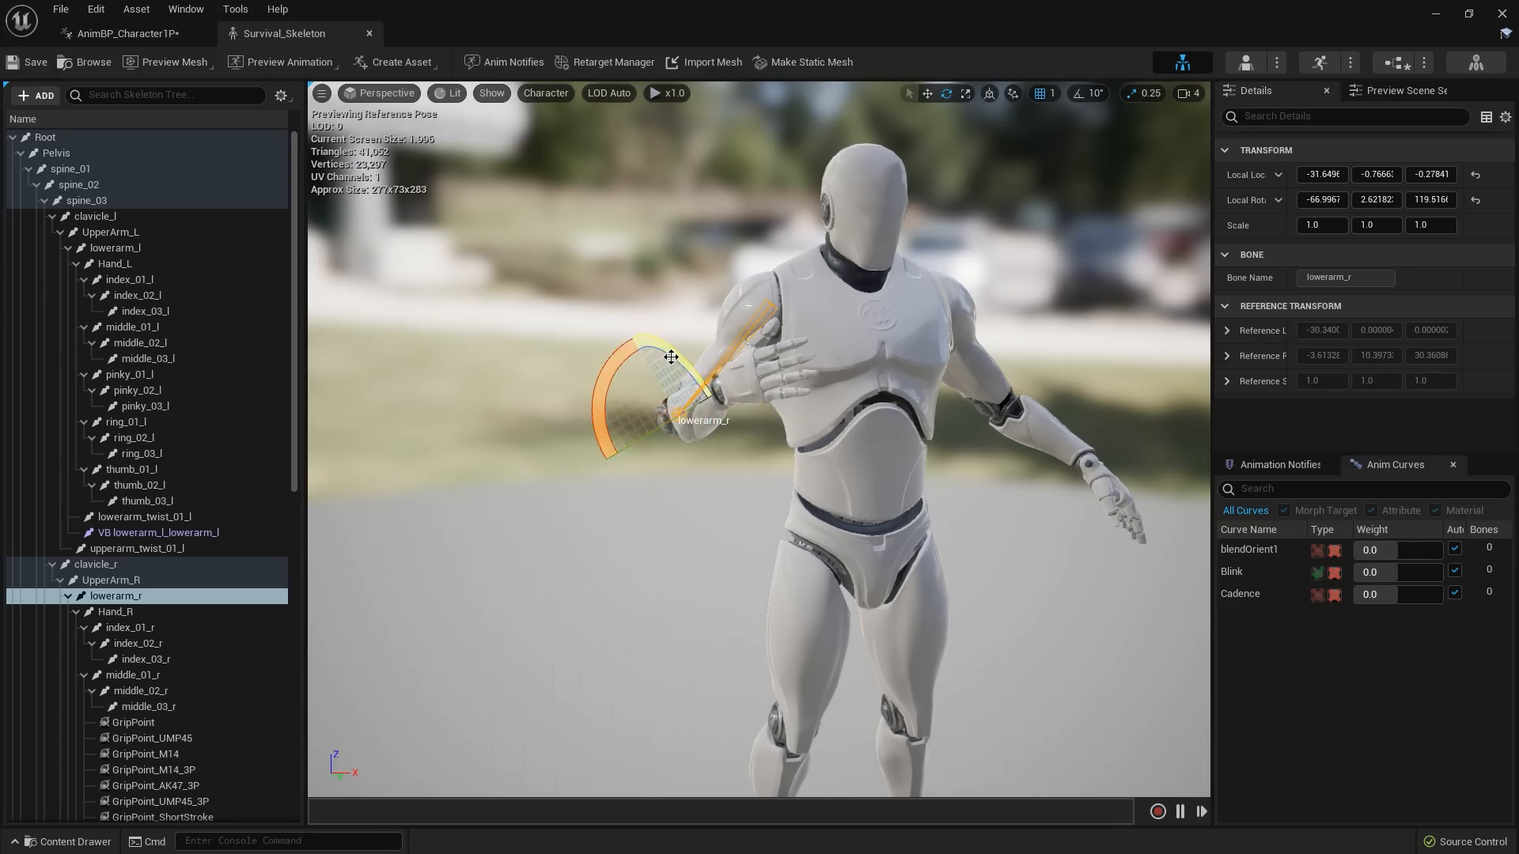
View the WalkCurve sway curves, then return to AnimBP_Character1P's wall-tilt block.
{"action": "left_click", "coordinate": [124, 34]}
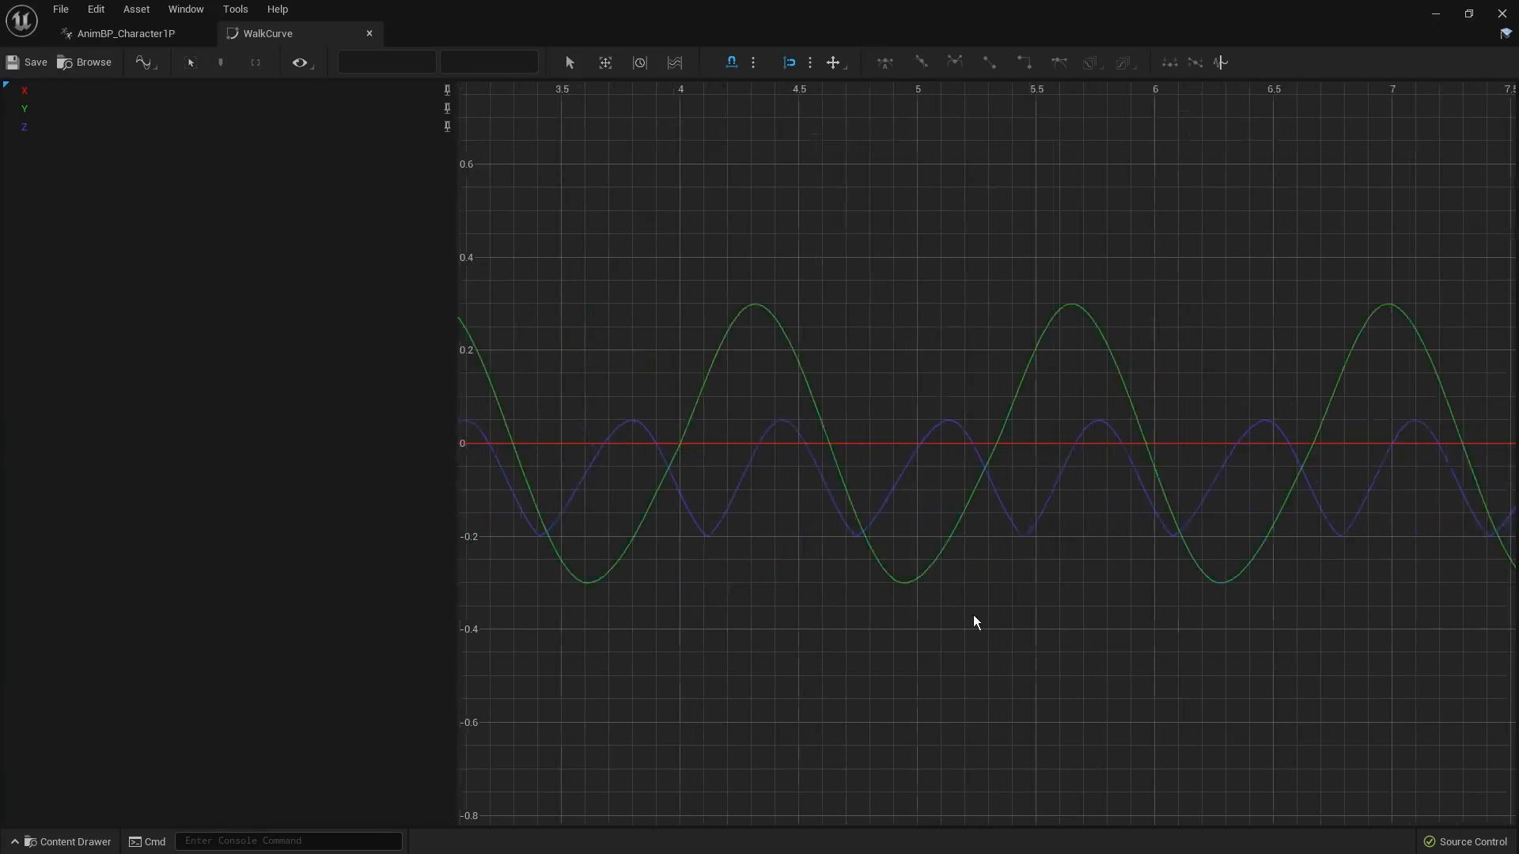
{"action": "left_click", "coordinate": [123, 32]}
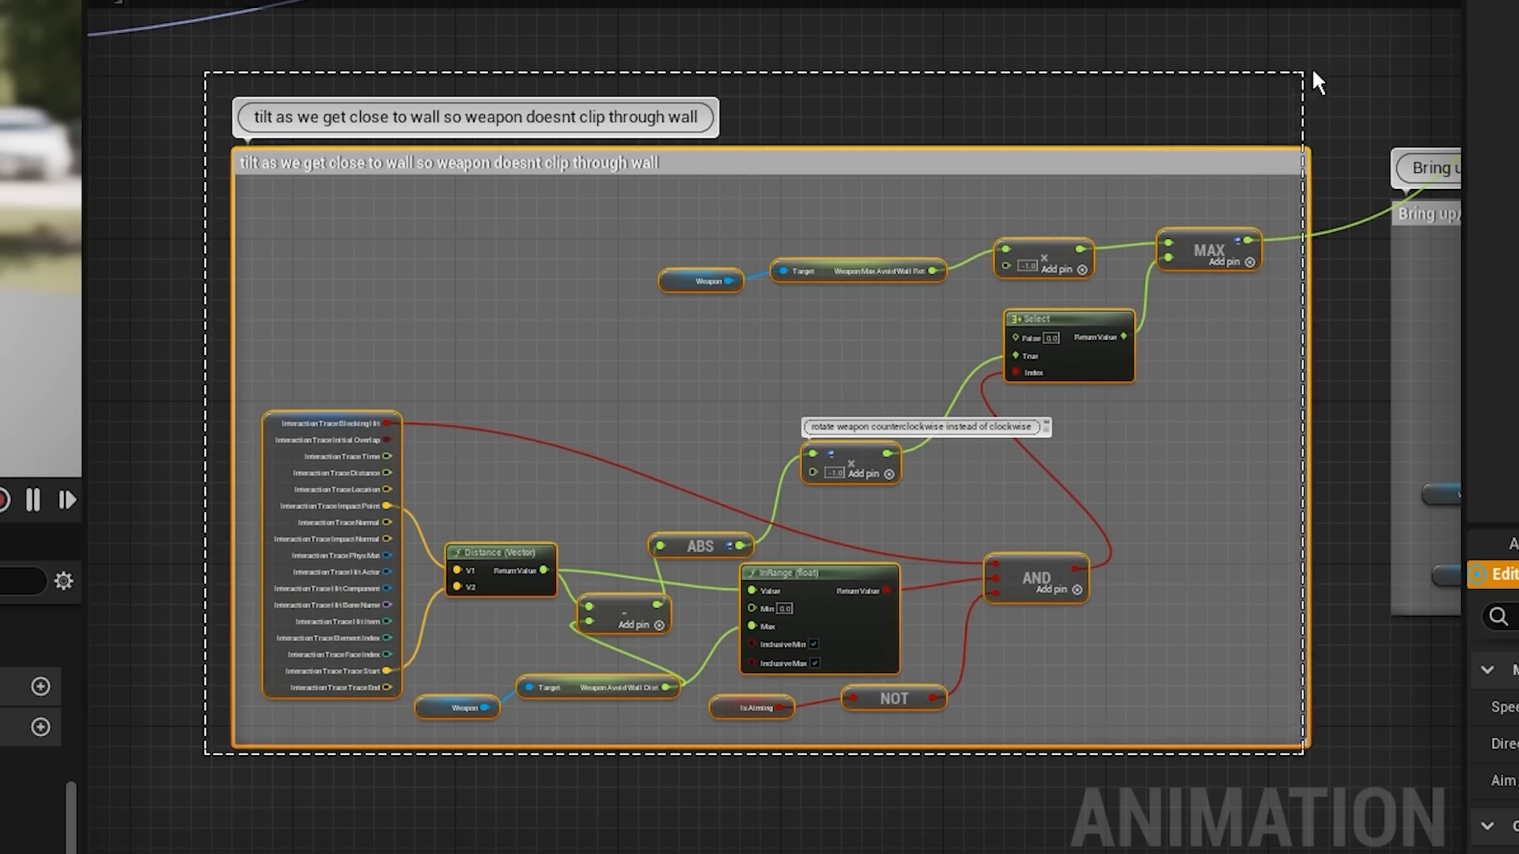
Play the desert level in first person with the rifle equipped.
{"action": "left_click", "coordinate": [933, 153]}
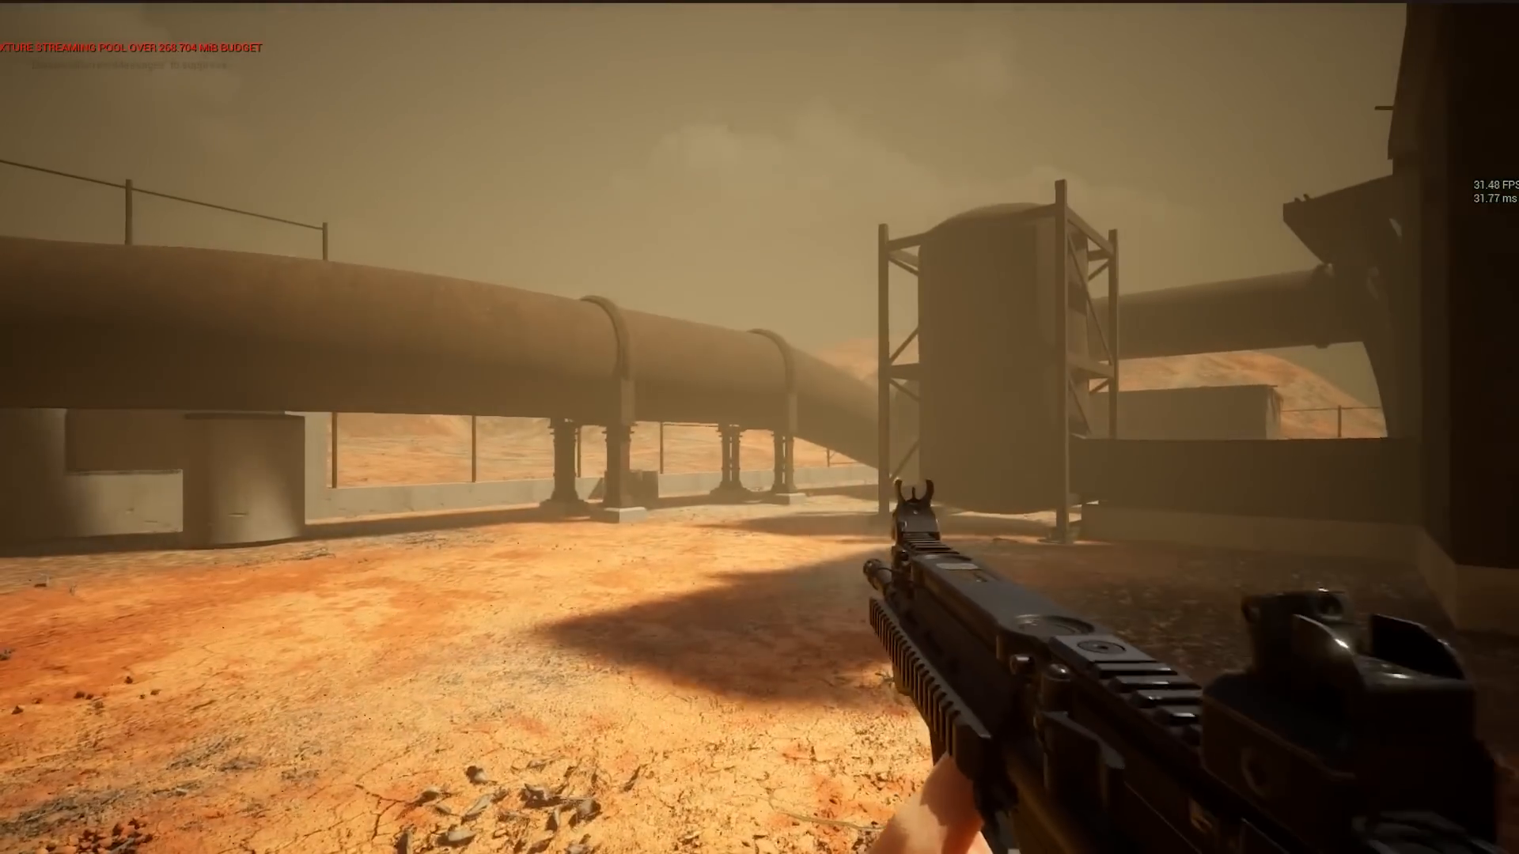
{"action": "mouse_move", "coordinate": [759, 427]}
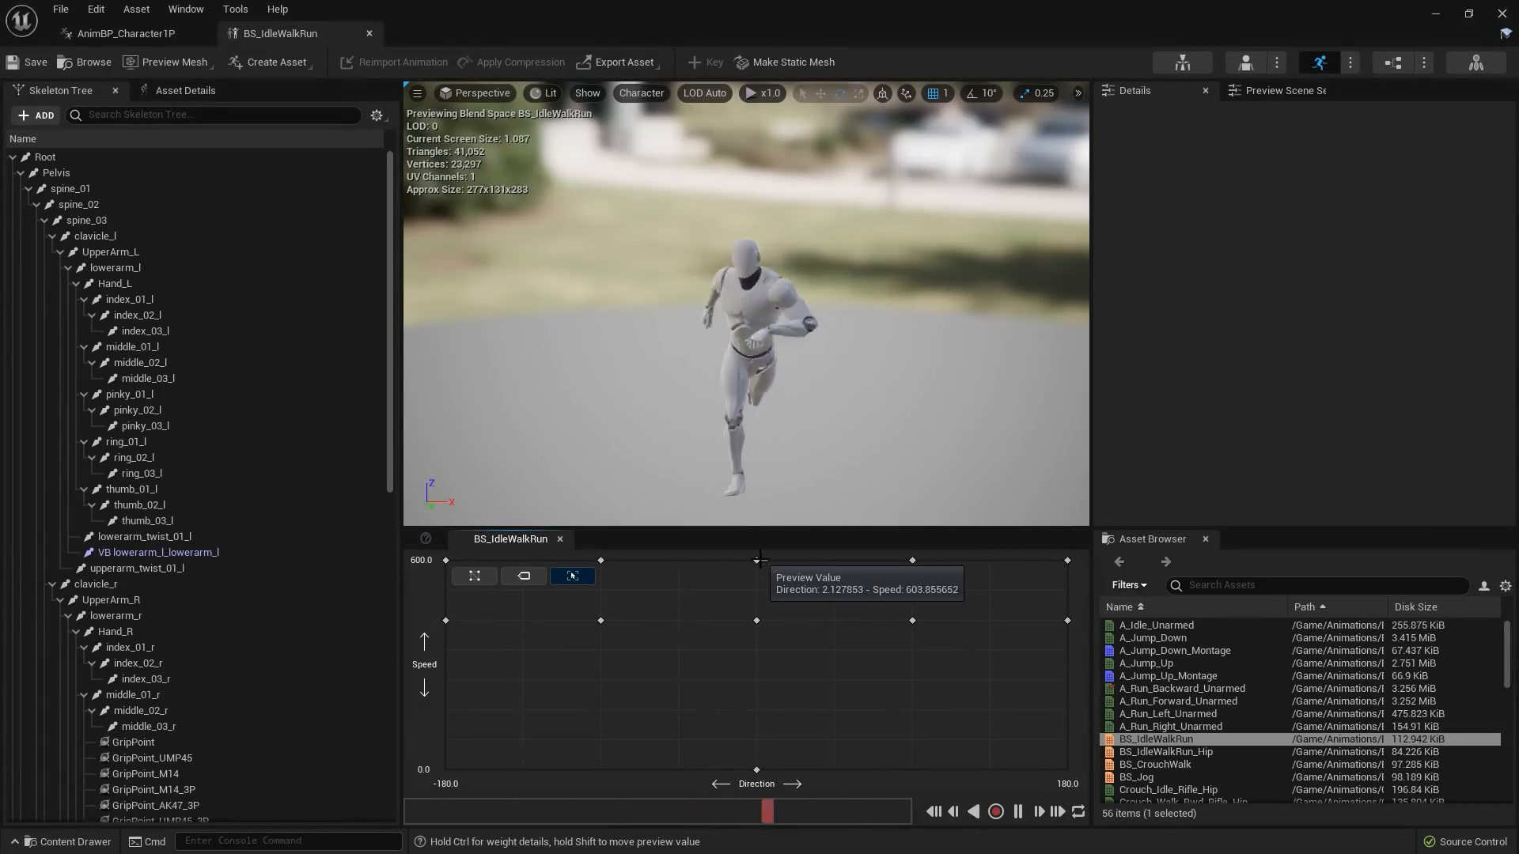
{"action": "mouse_move", "coordinate": [811, 568]}
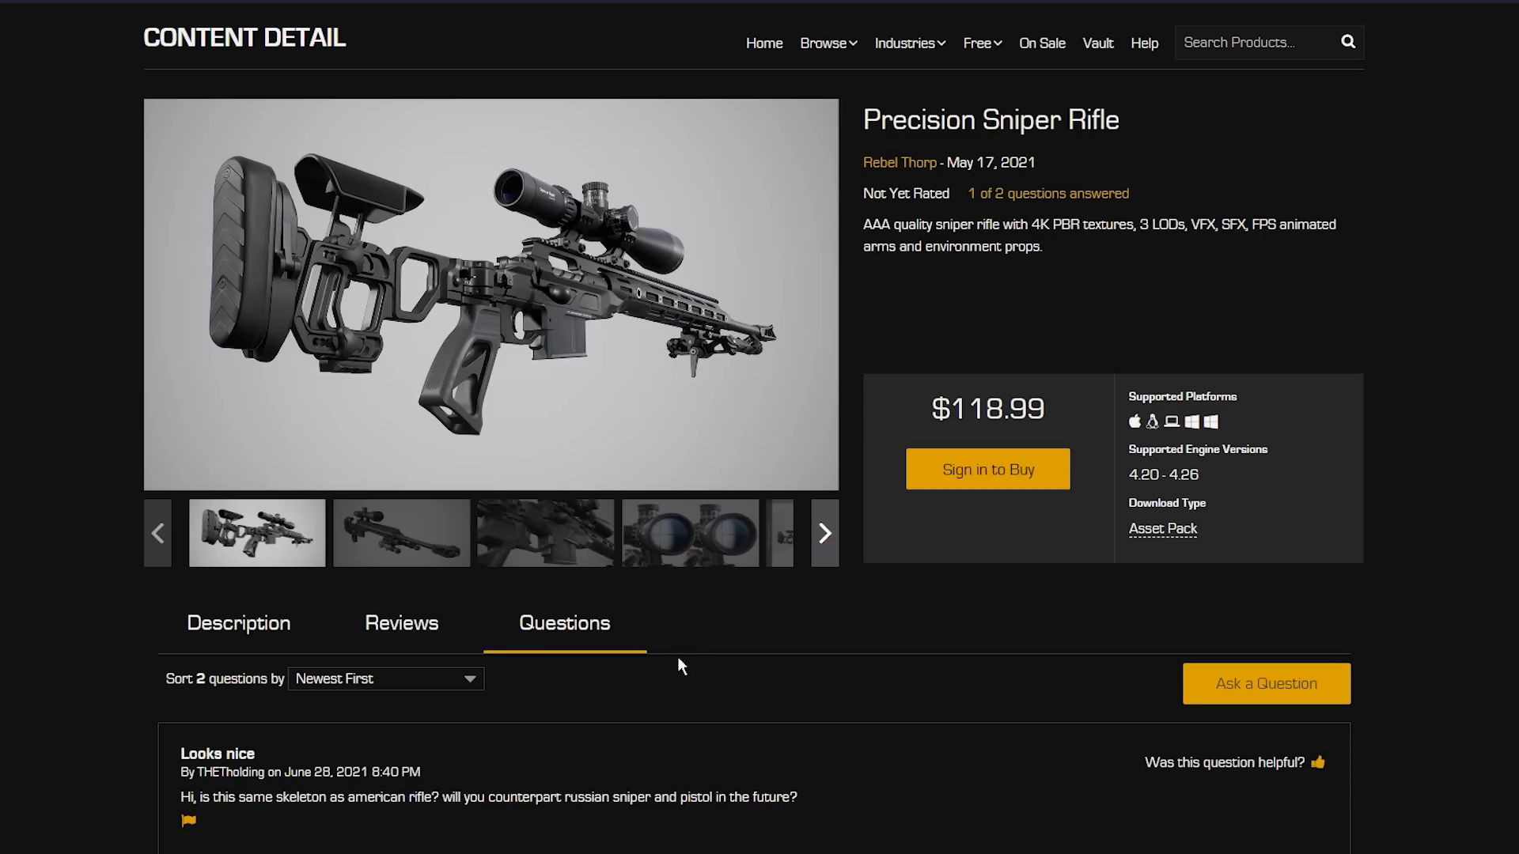
Browse the Precision Sniper Rifle gallery: scope close-up and colour variant images.
{"action": "left_click", "coordinate": [690, 533]}
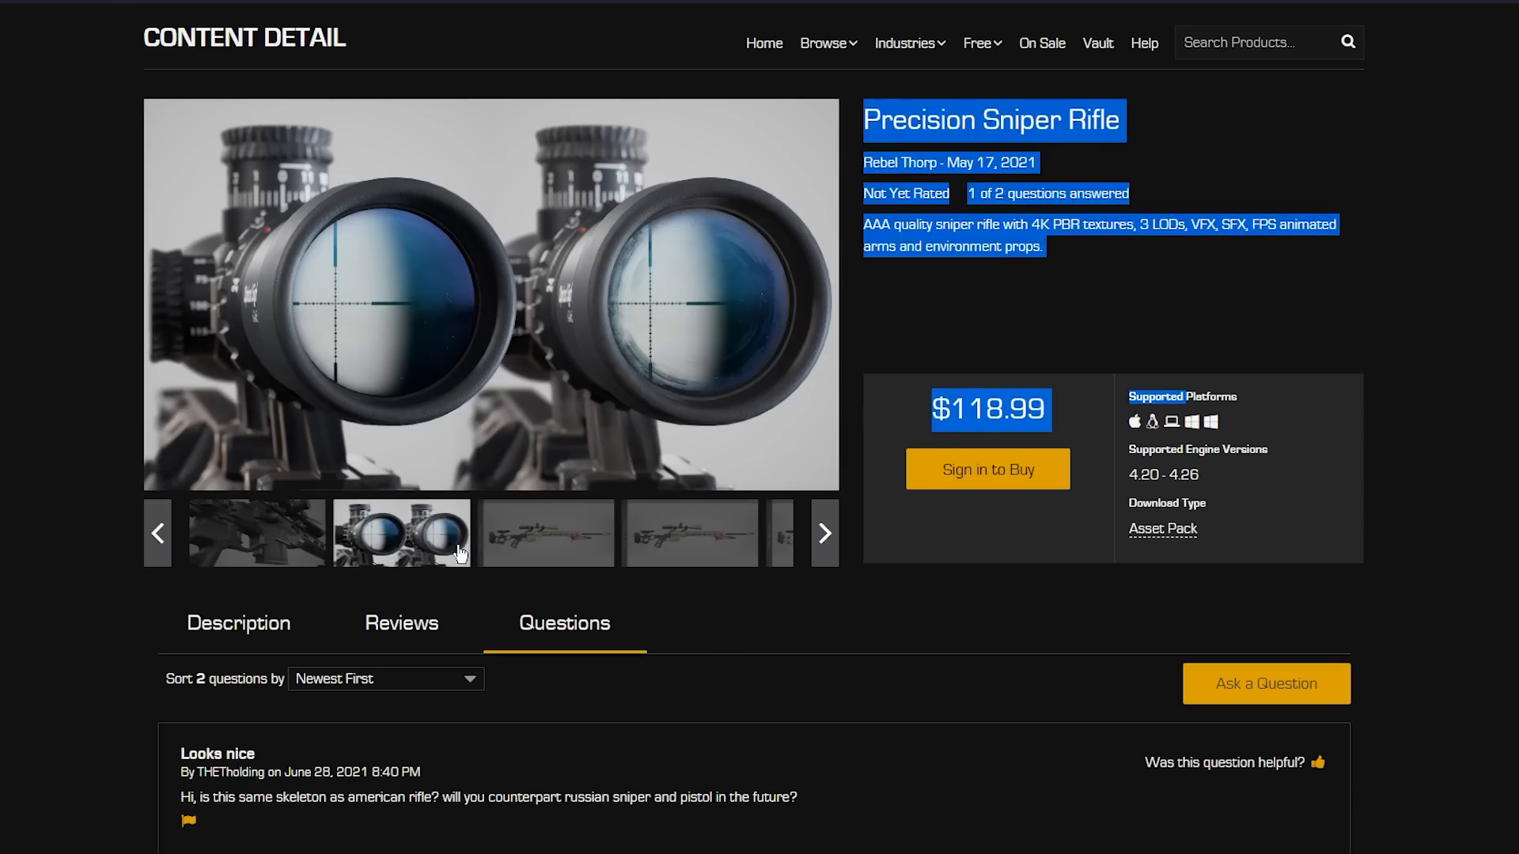
{"action": "left_click", "coordinate": [546, 533]}
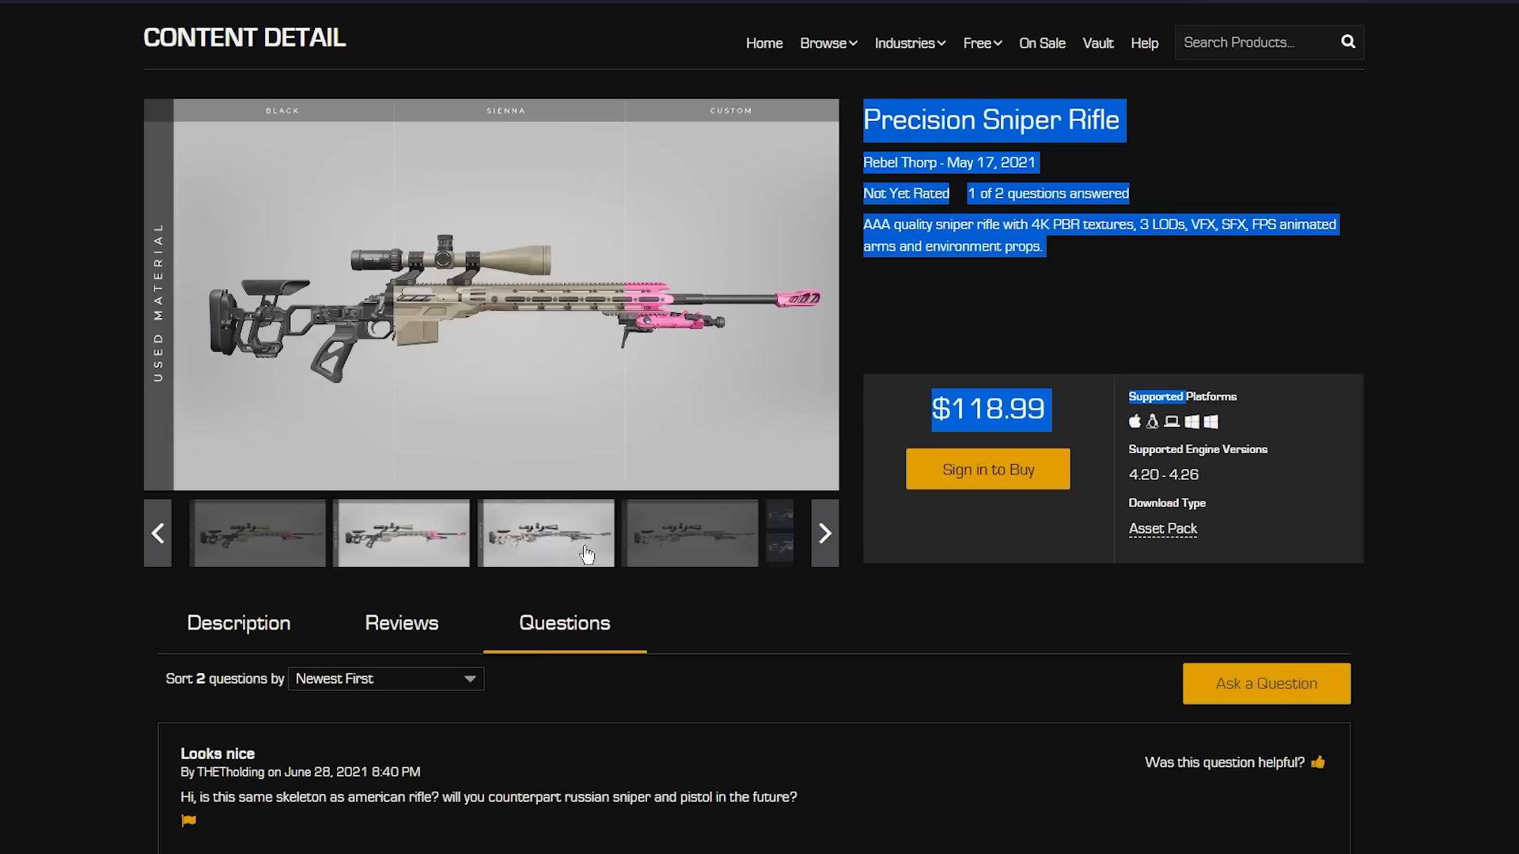
{"action": "left_click", "coordinate": [400, 533]}
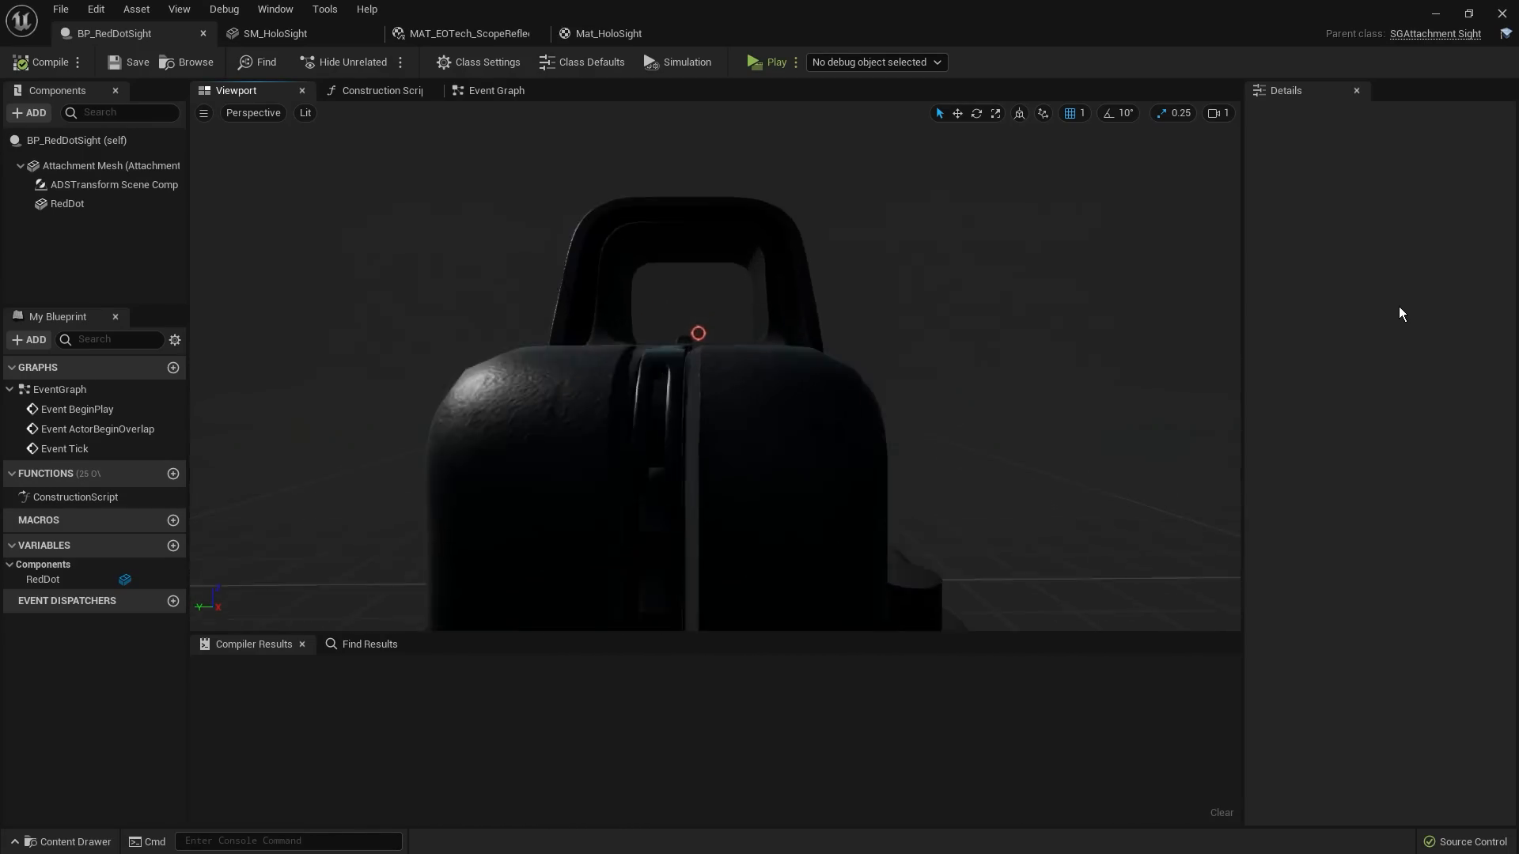
Select the Scope component in BP_Scope to assign the SM_M233 mesh.
{"action": "left_click", "coordinate": [608, 33]}
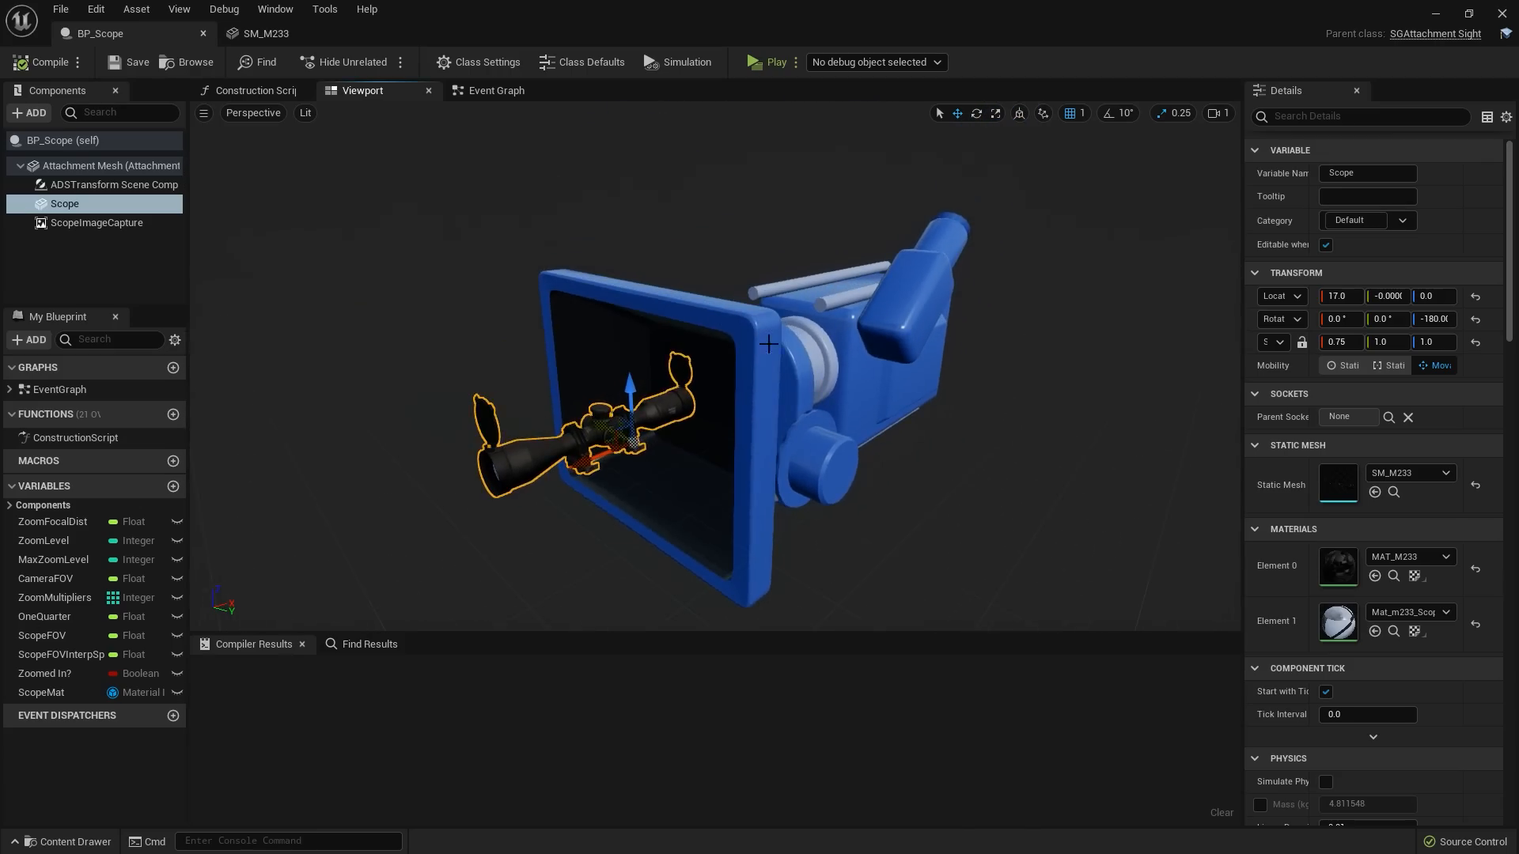
{"action": "left_click", "coordinate": [264, 34]}
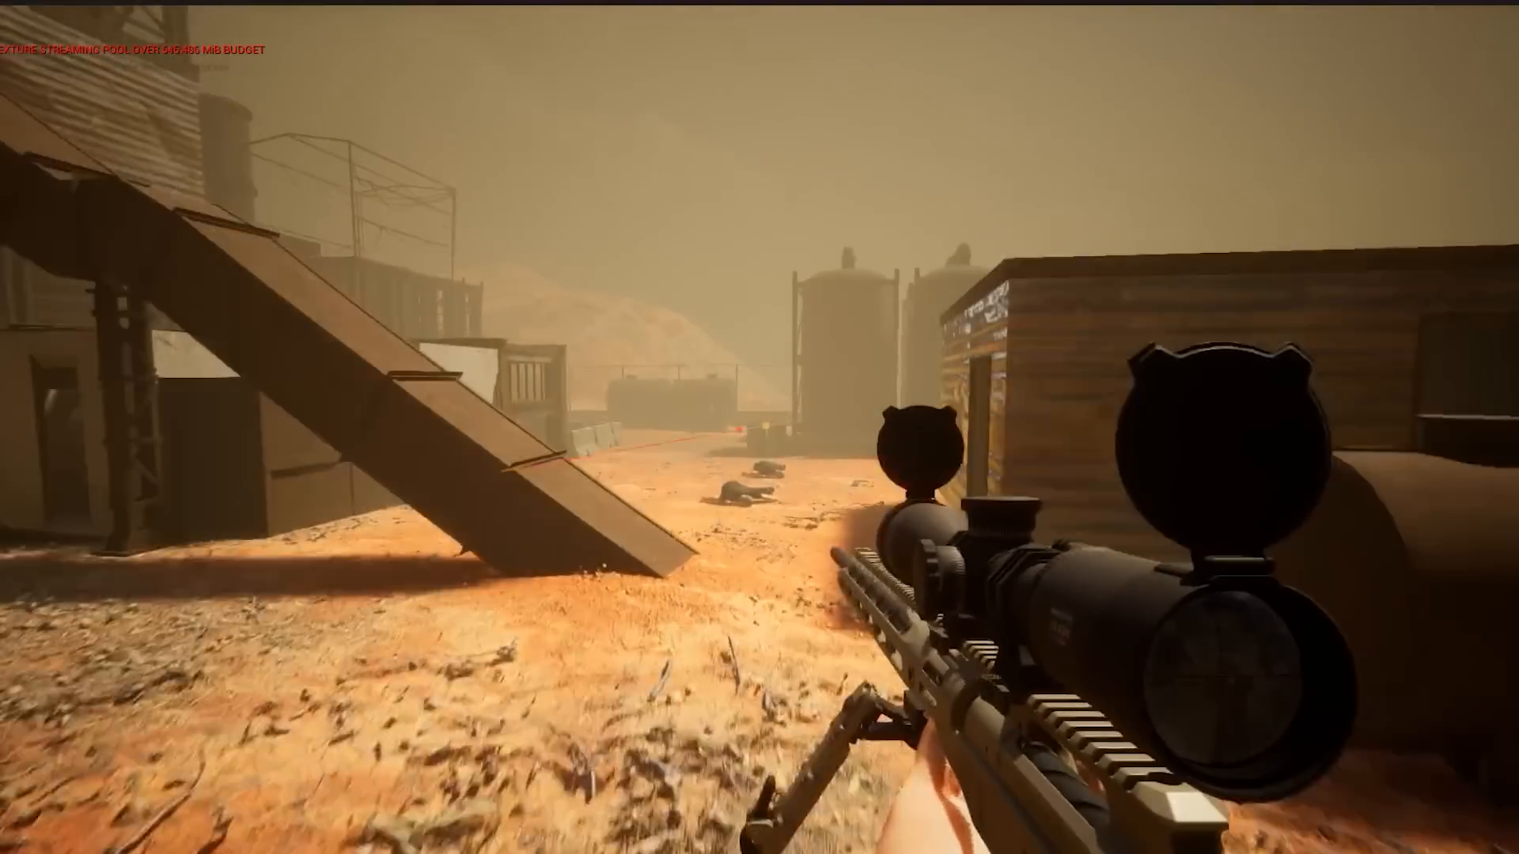
{"action": "mouse_move", "coordinate": [760, 427]}
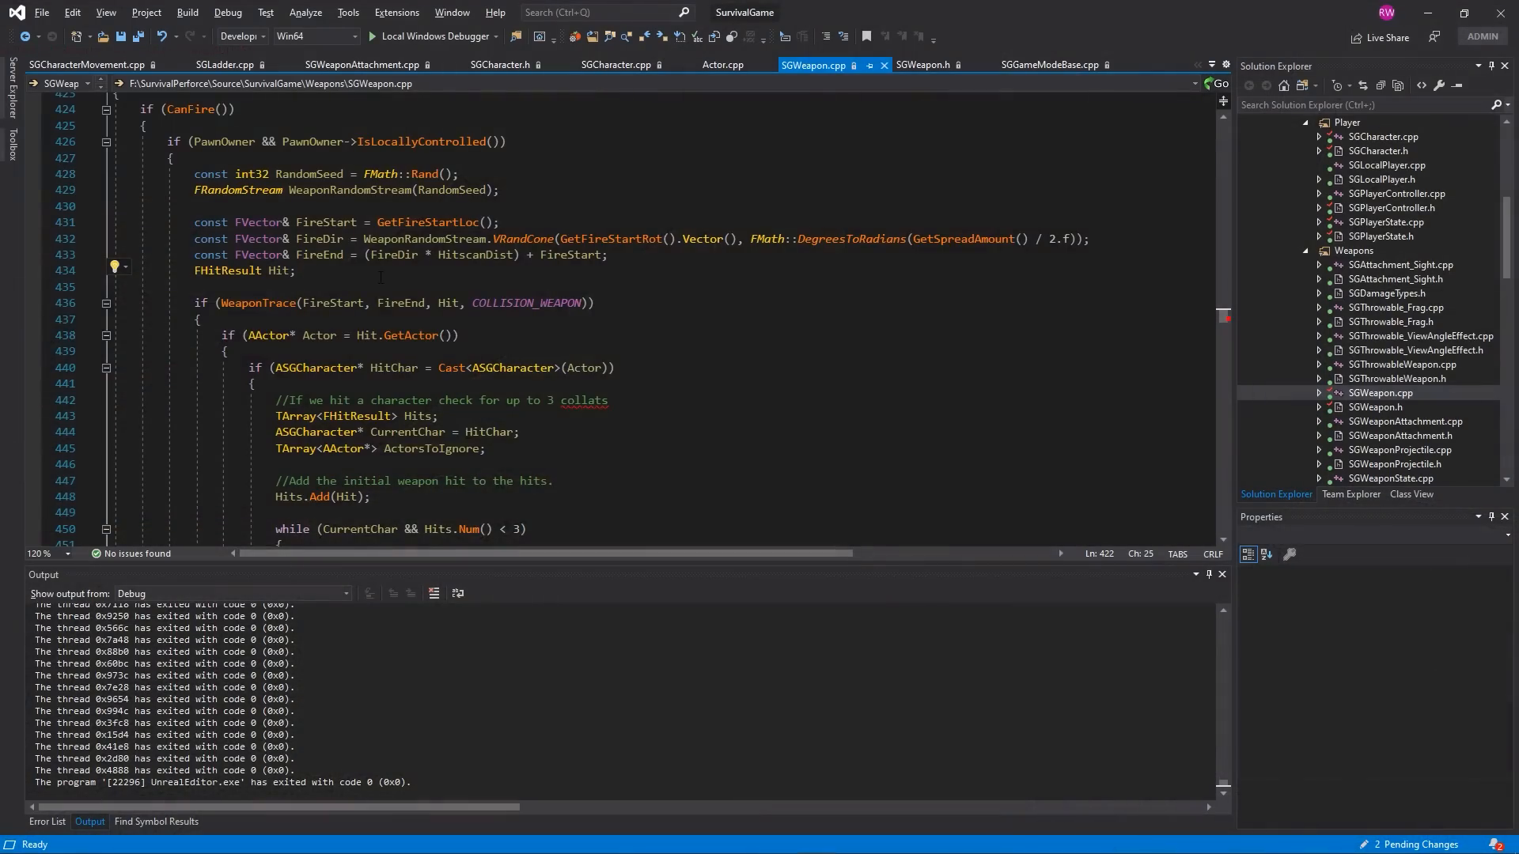
{"action": "scroll", "scroll_direction": "down", "scroll_amount": 3}
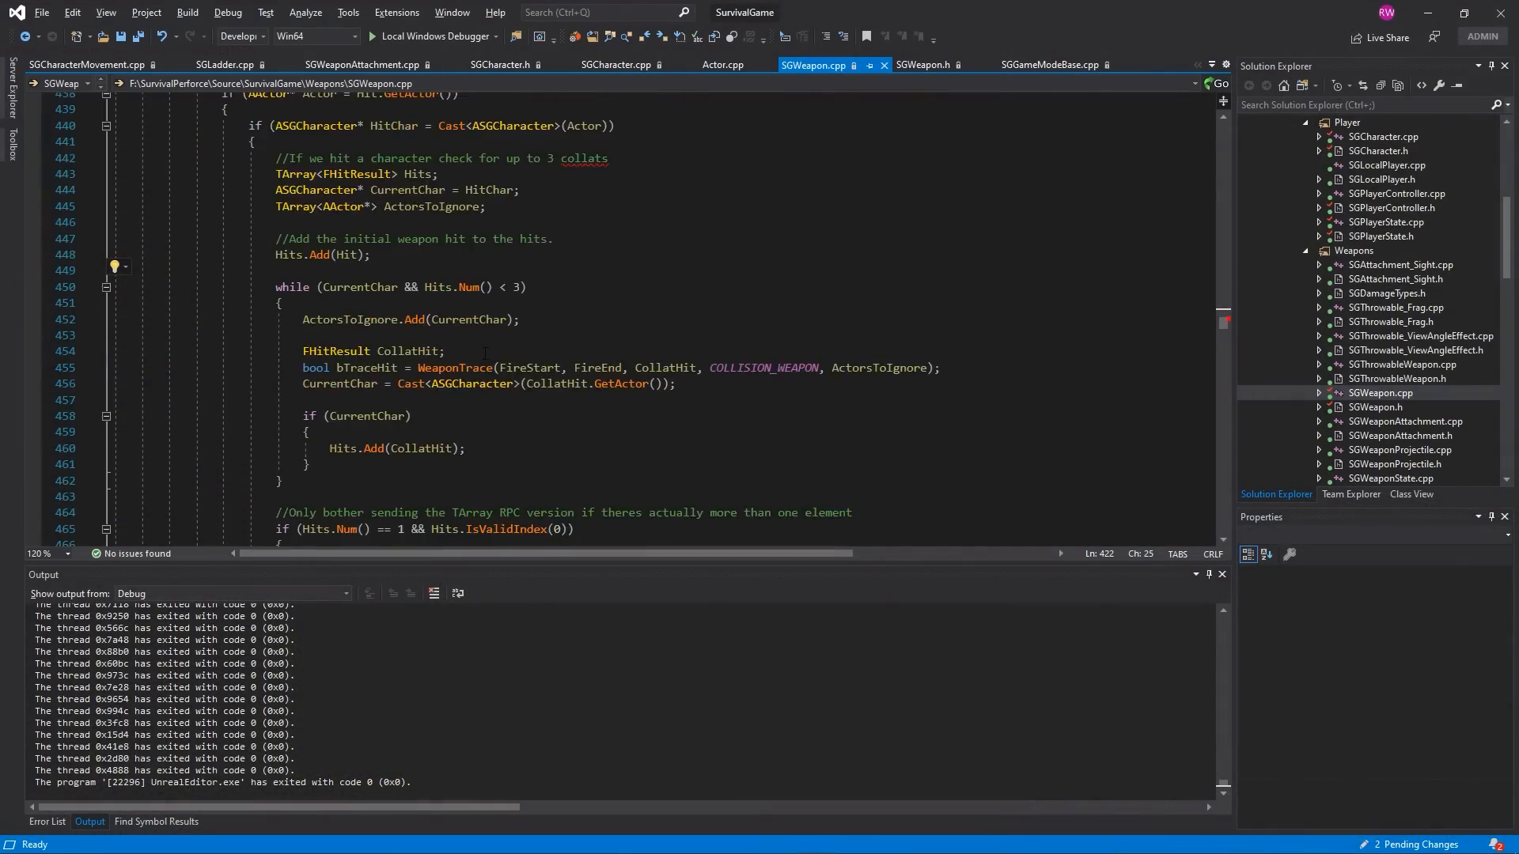
{"action": "scroll", "scroll_direction": "down", "scroll_amount": 3}
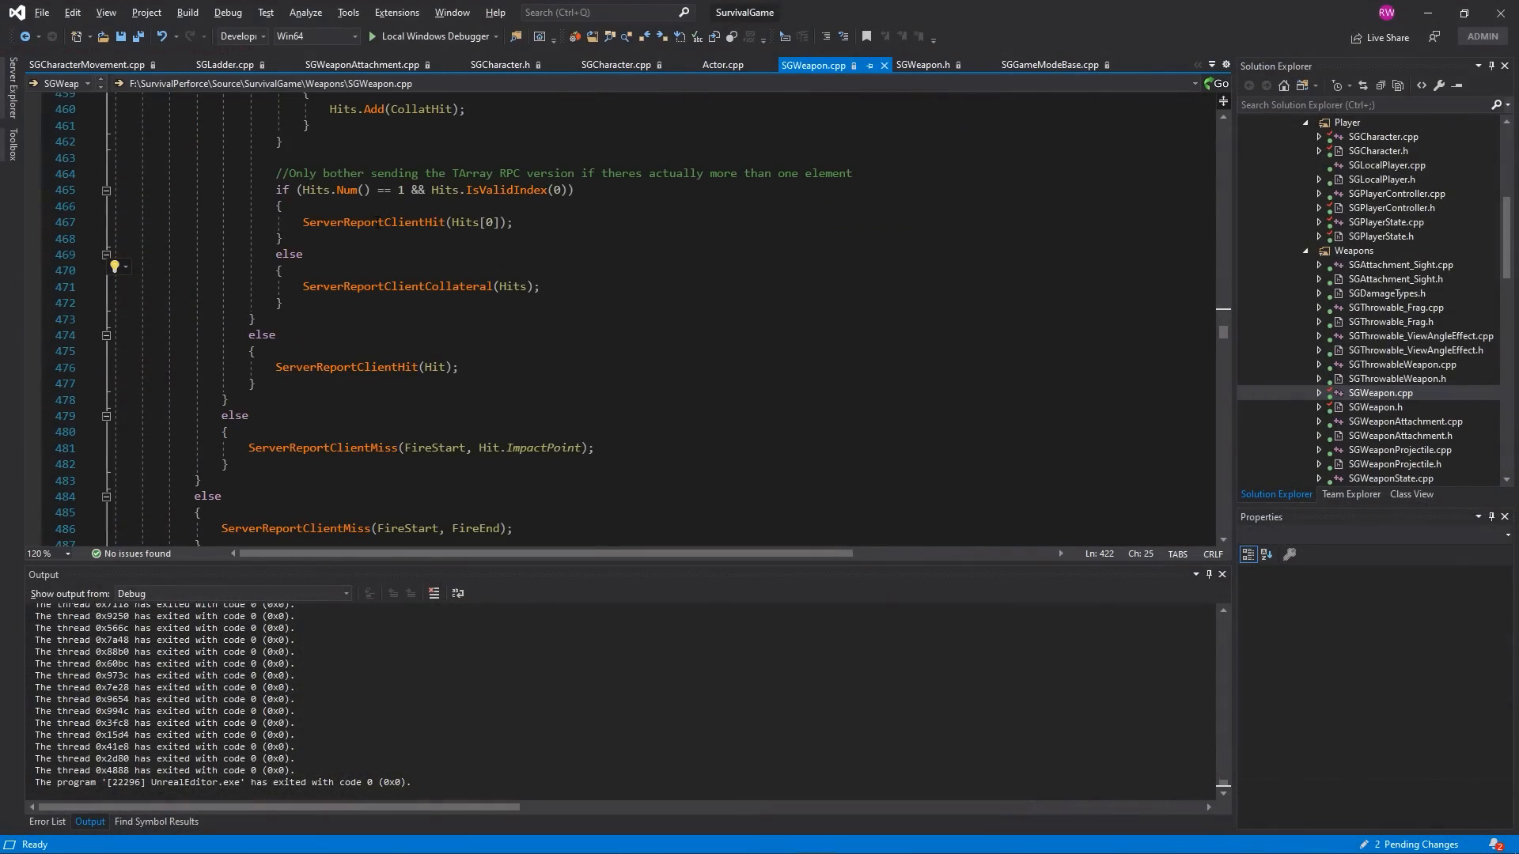
{"action": "left_click", "coordinate": [373, 222]}
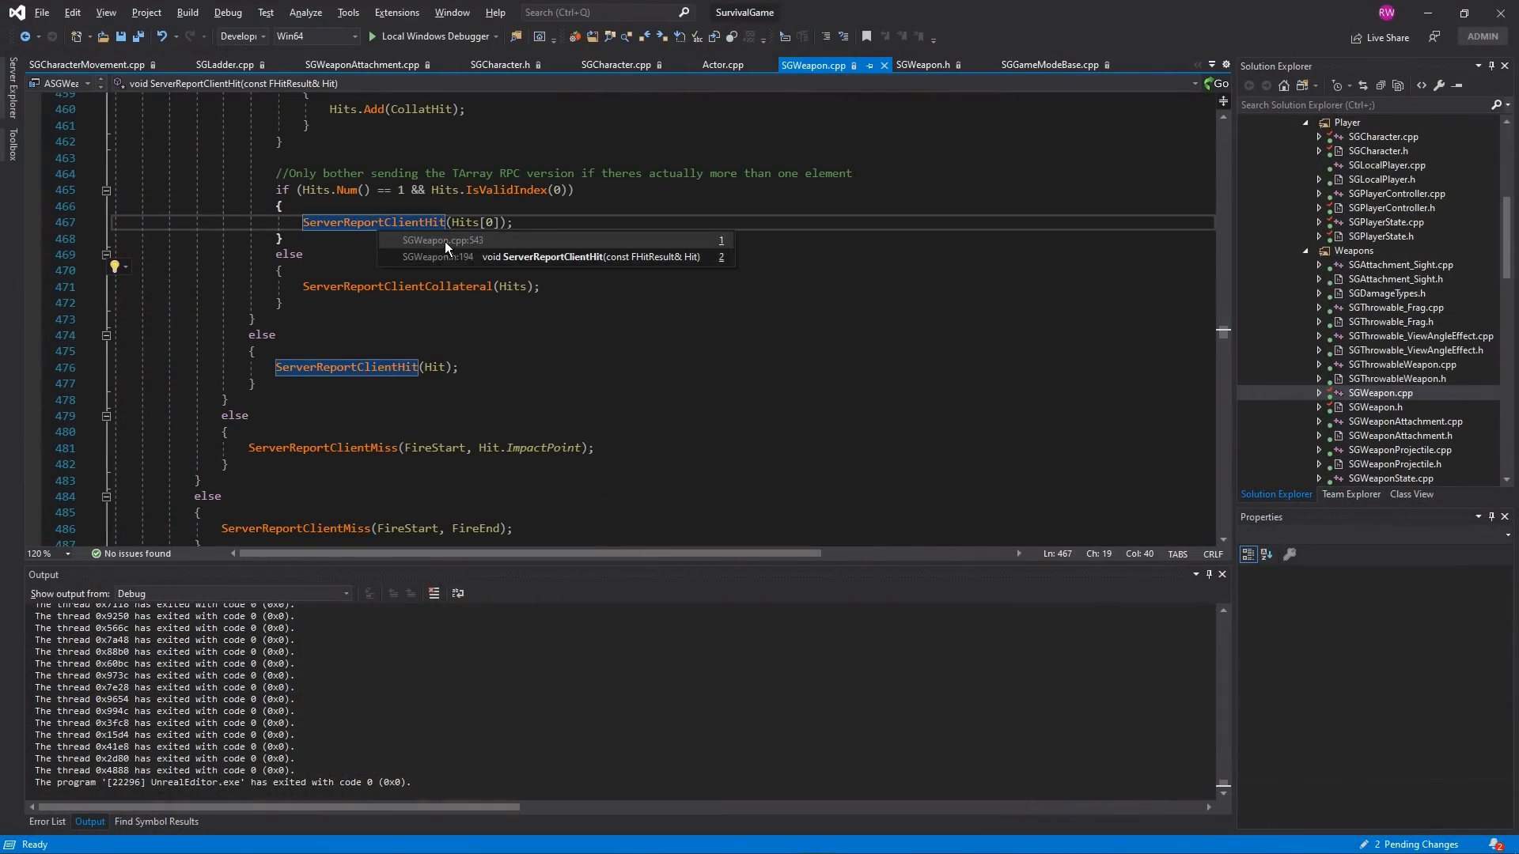
{"action": "left_click", "coordinate": [441, 240]}
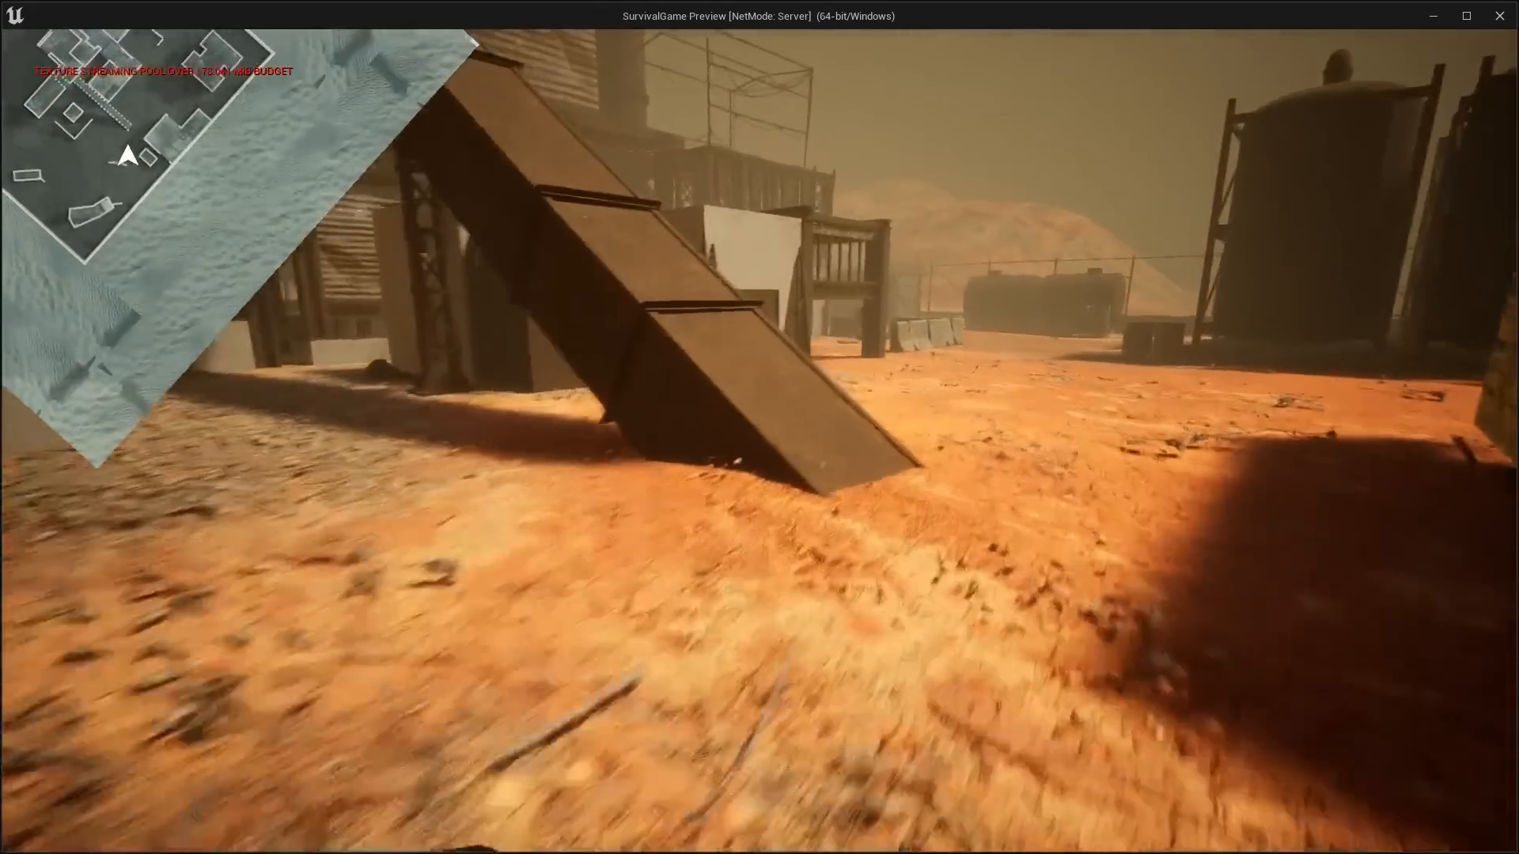
{"action": "mouse_move", "coordinate": [760, 427]}
{"action": "type", "text": "set size of crosshair bas"}
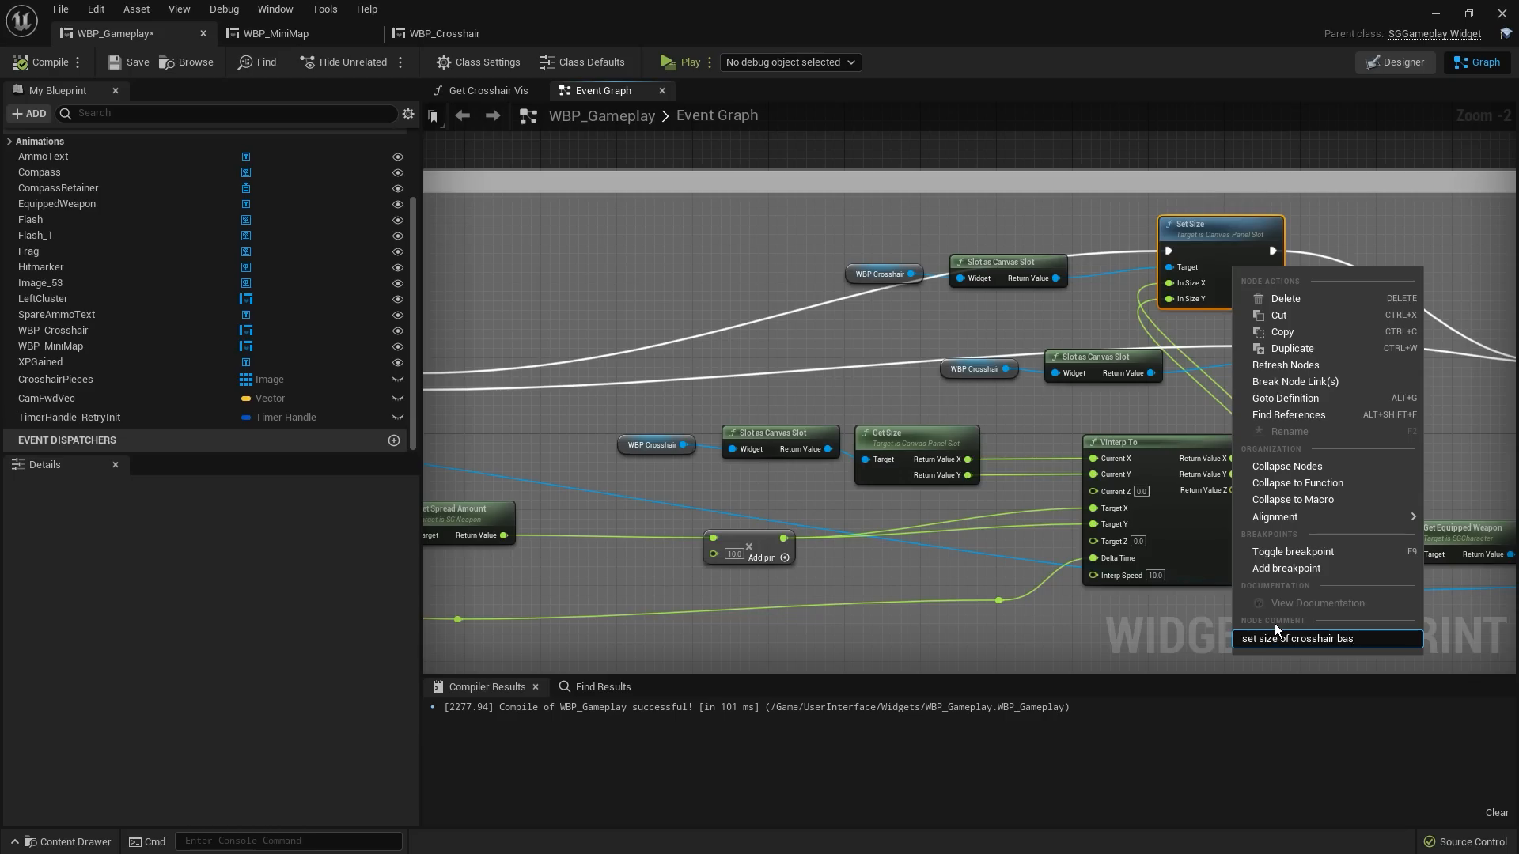
Comment the crosshair Set Size node and set AmmoText to 'this is just text'.
{"action": "left_click", "coordinate": [680, 62]}
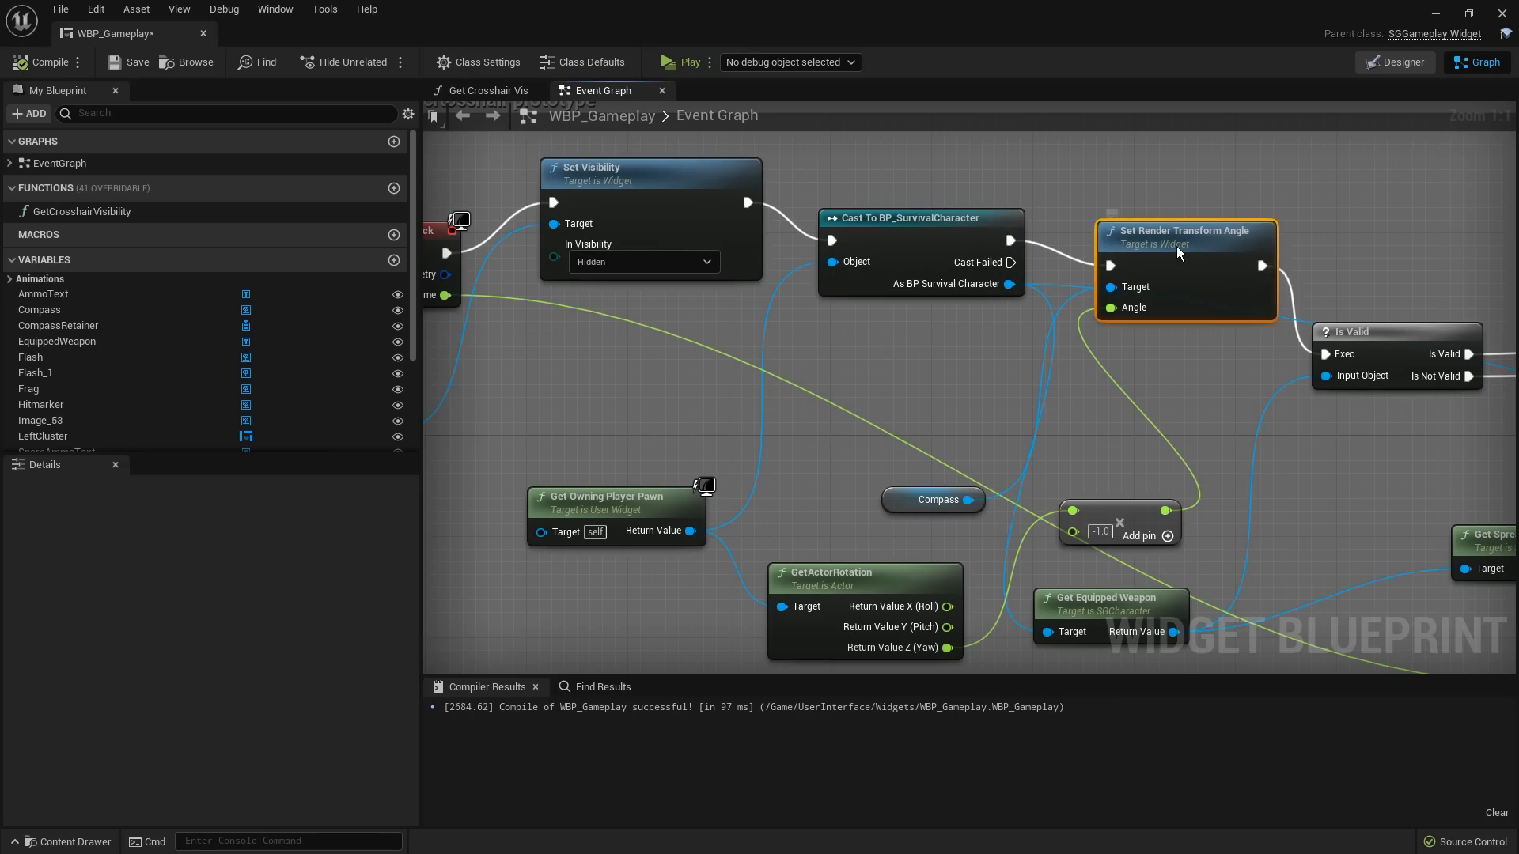
{"action": "right_click", "coordinate": [1181, 242]}
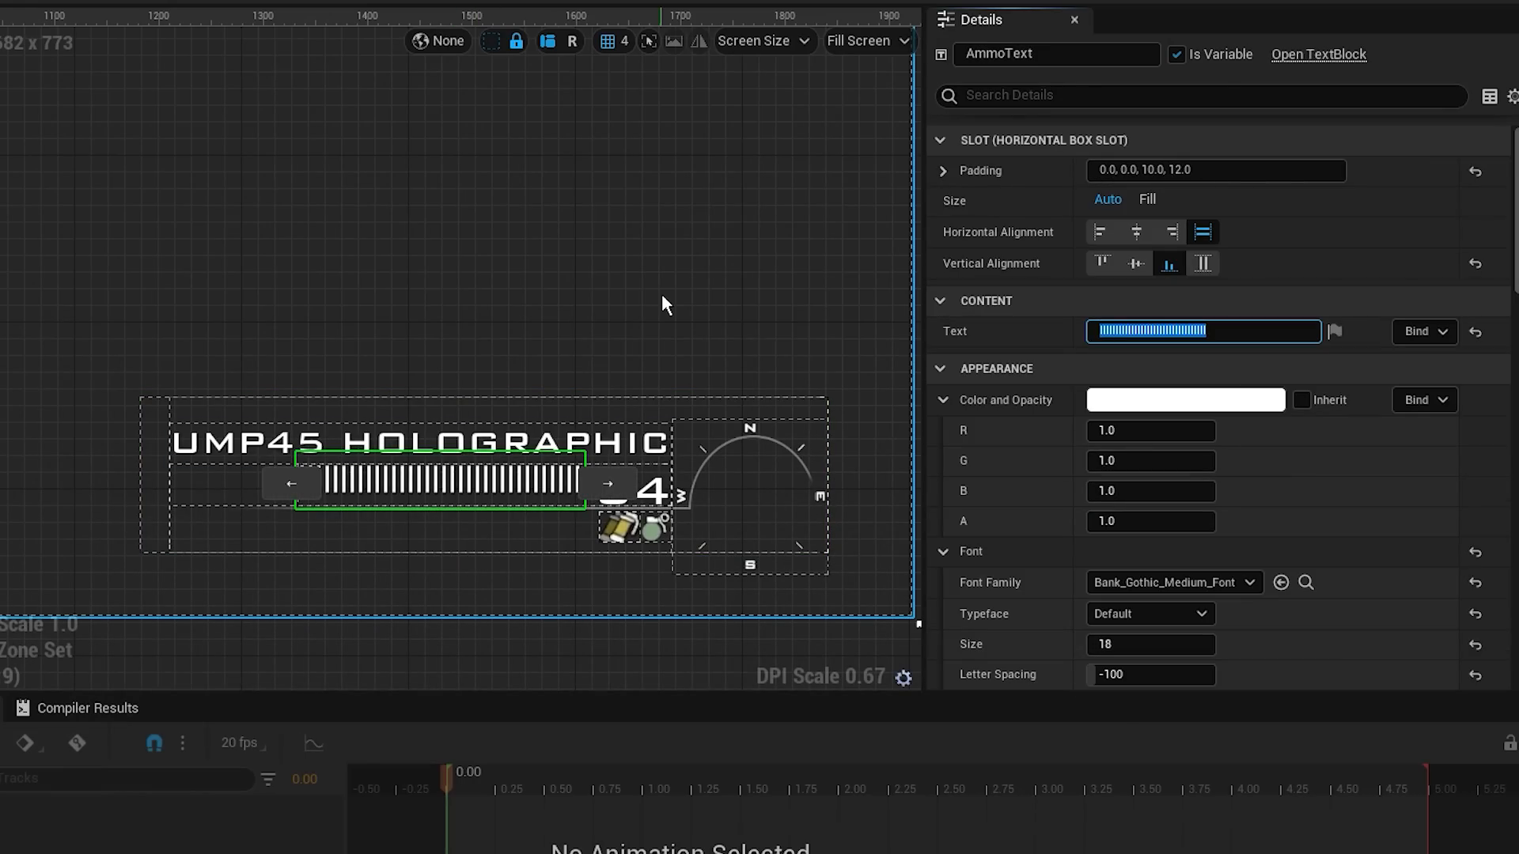
{"action": "type", "text": "this is just text"}
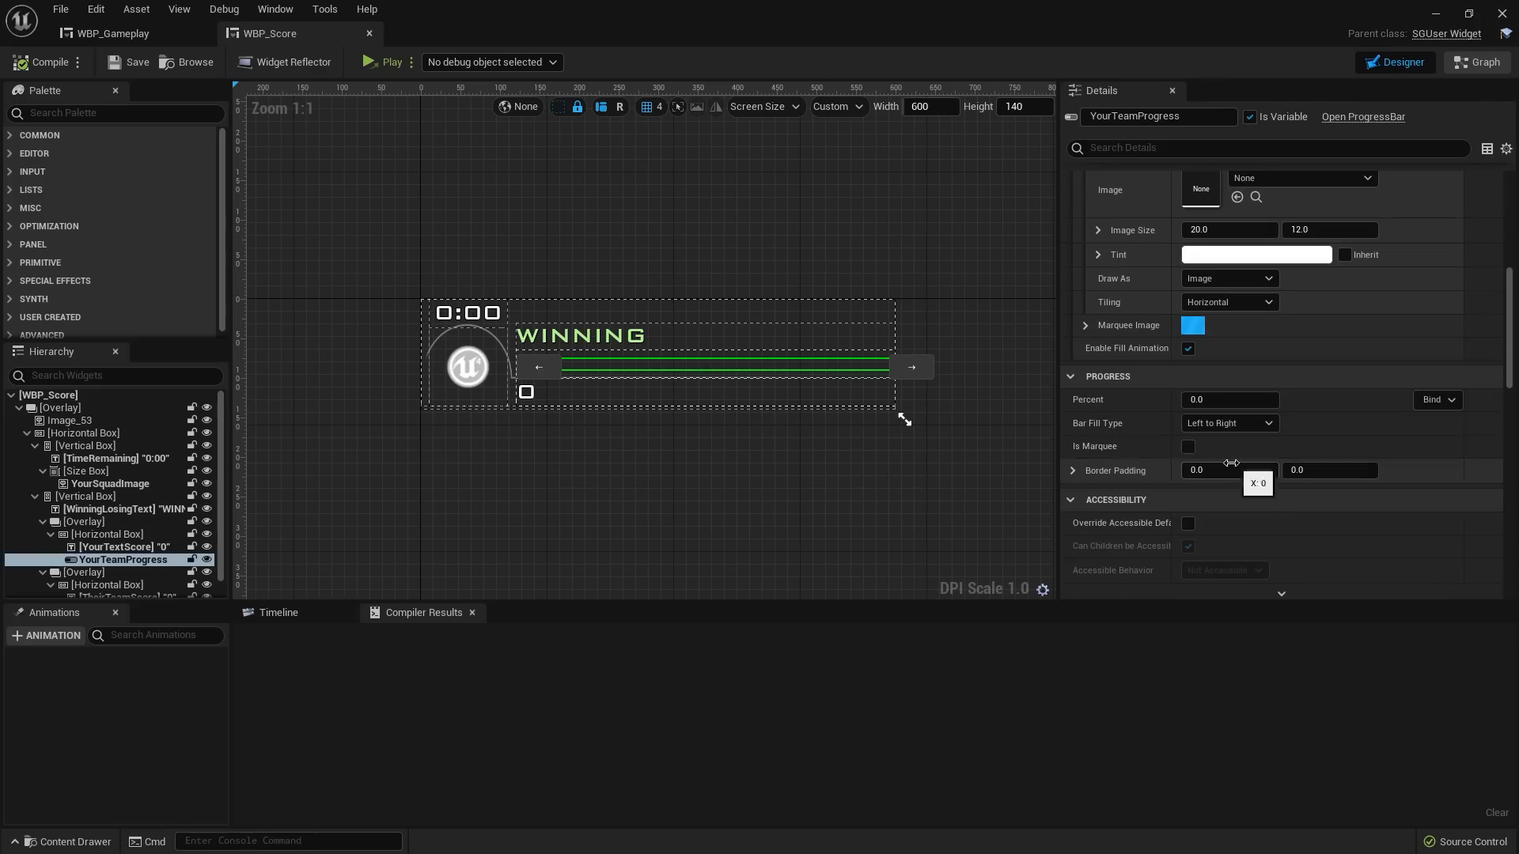
Adjust the YourTeamProgress bar's border padding in WBP_Score.
{"action": "left_click", "coordinate": [122, 528]}
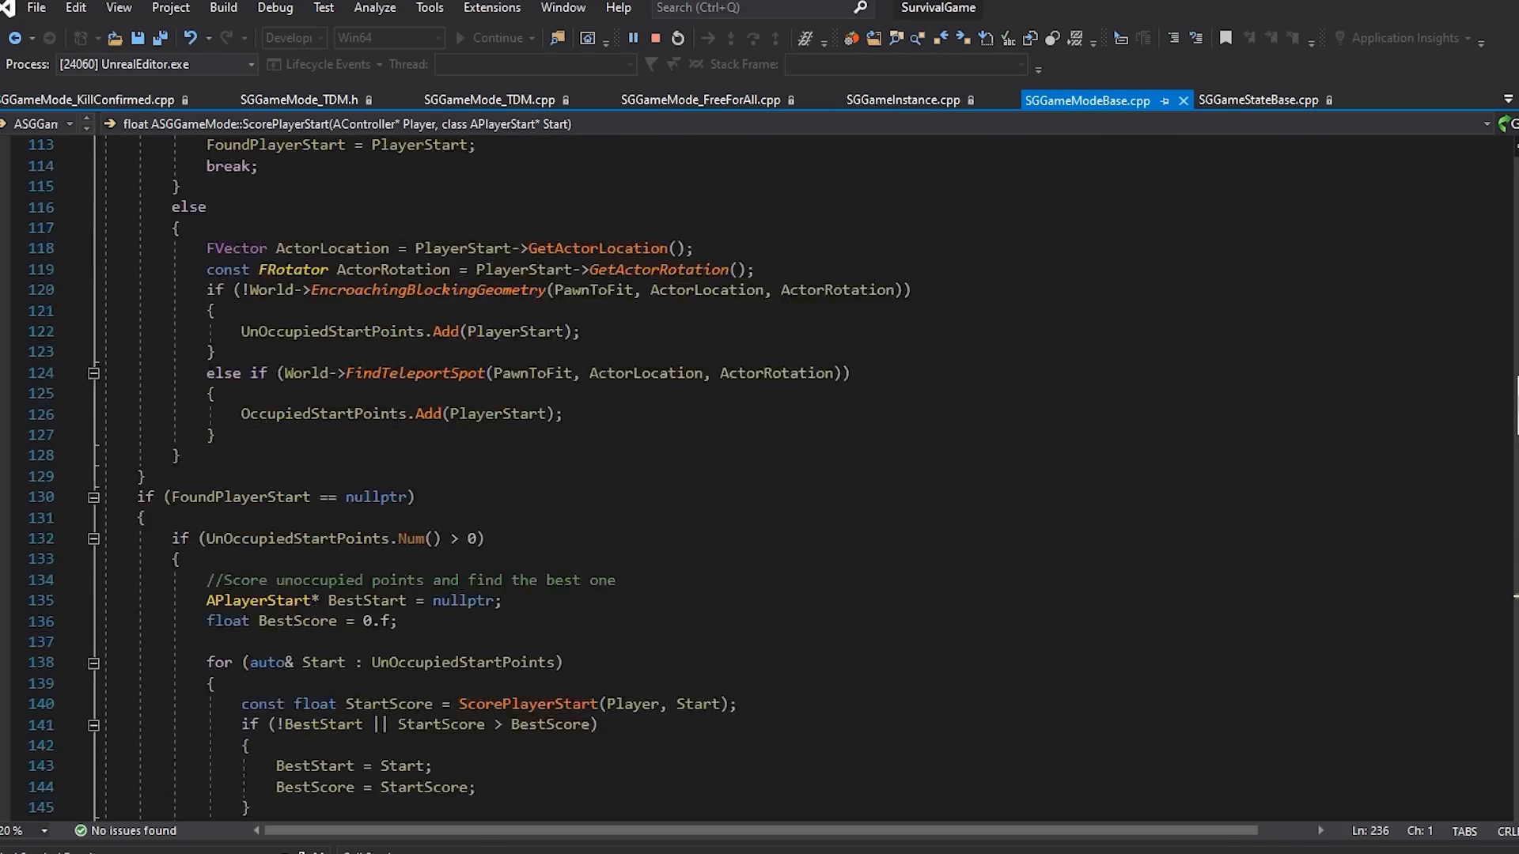
{"action": "scroll", "scroll_direction": "up", "scroll_amount": 3}
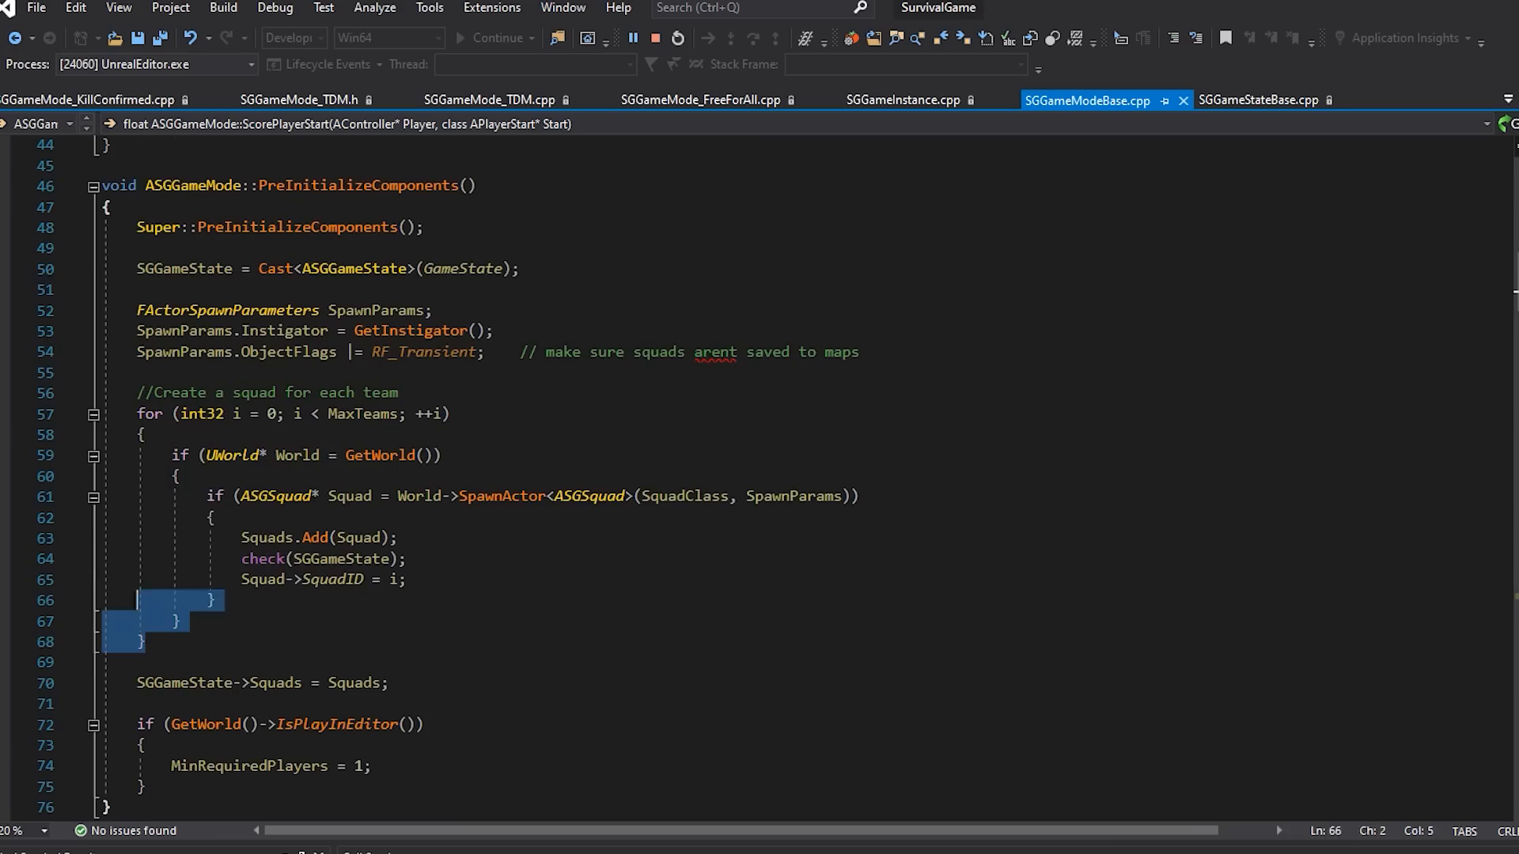
{"action": "scroll", "scroll_direction": "down", "scroll_amount": 3}
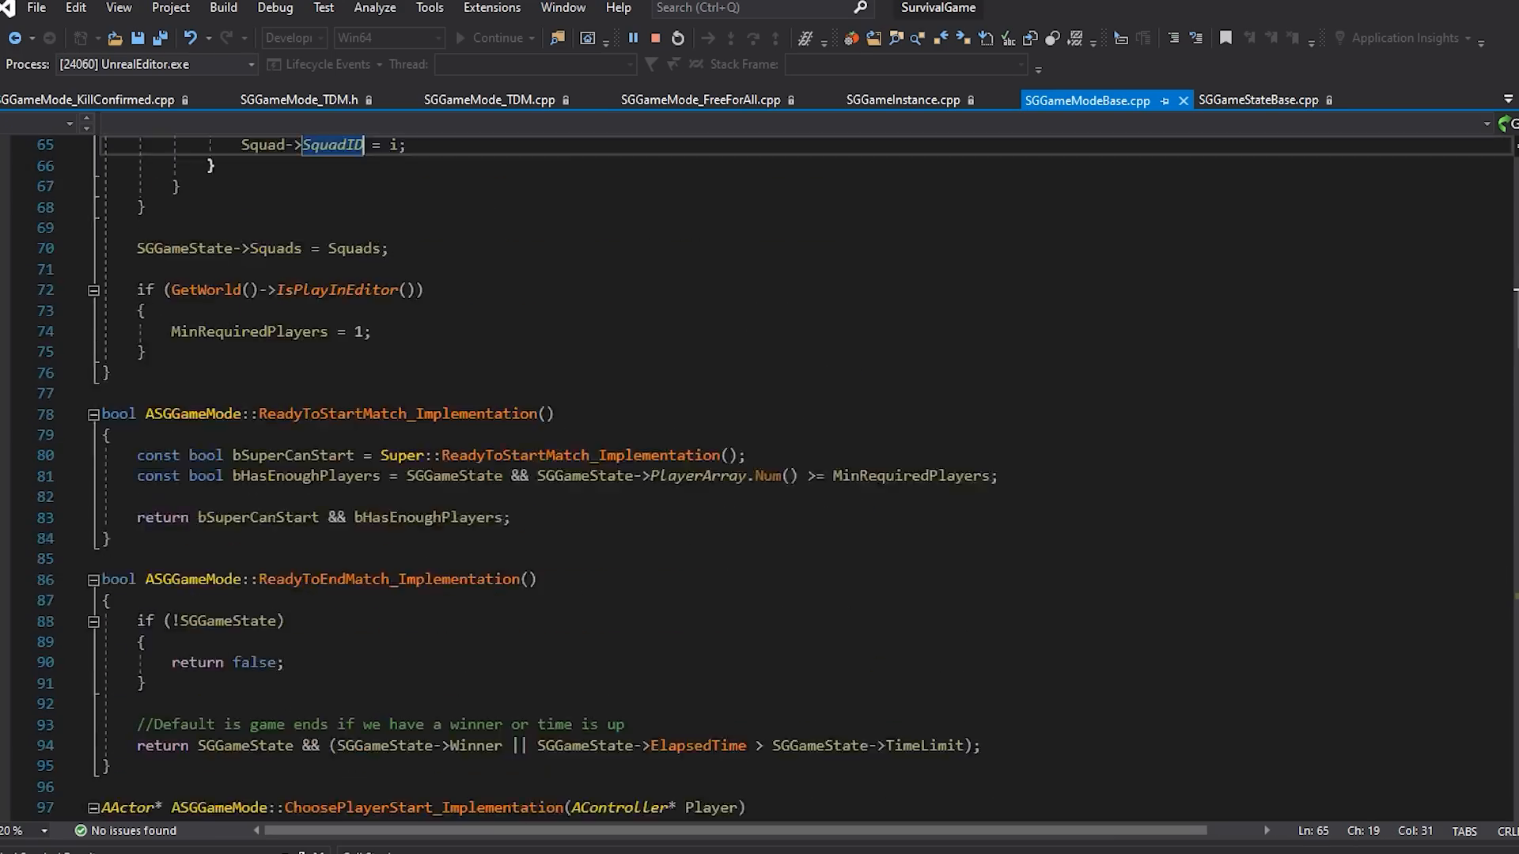
{"action": "scroll", "scroll_direction": "down", "scroll_amount": 3}
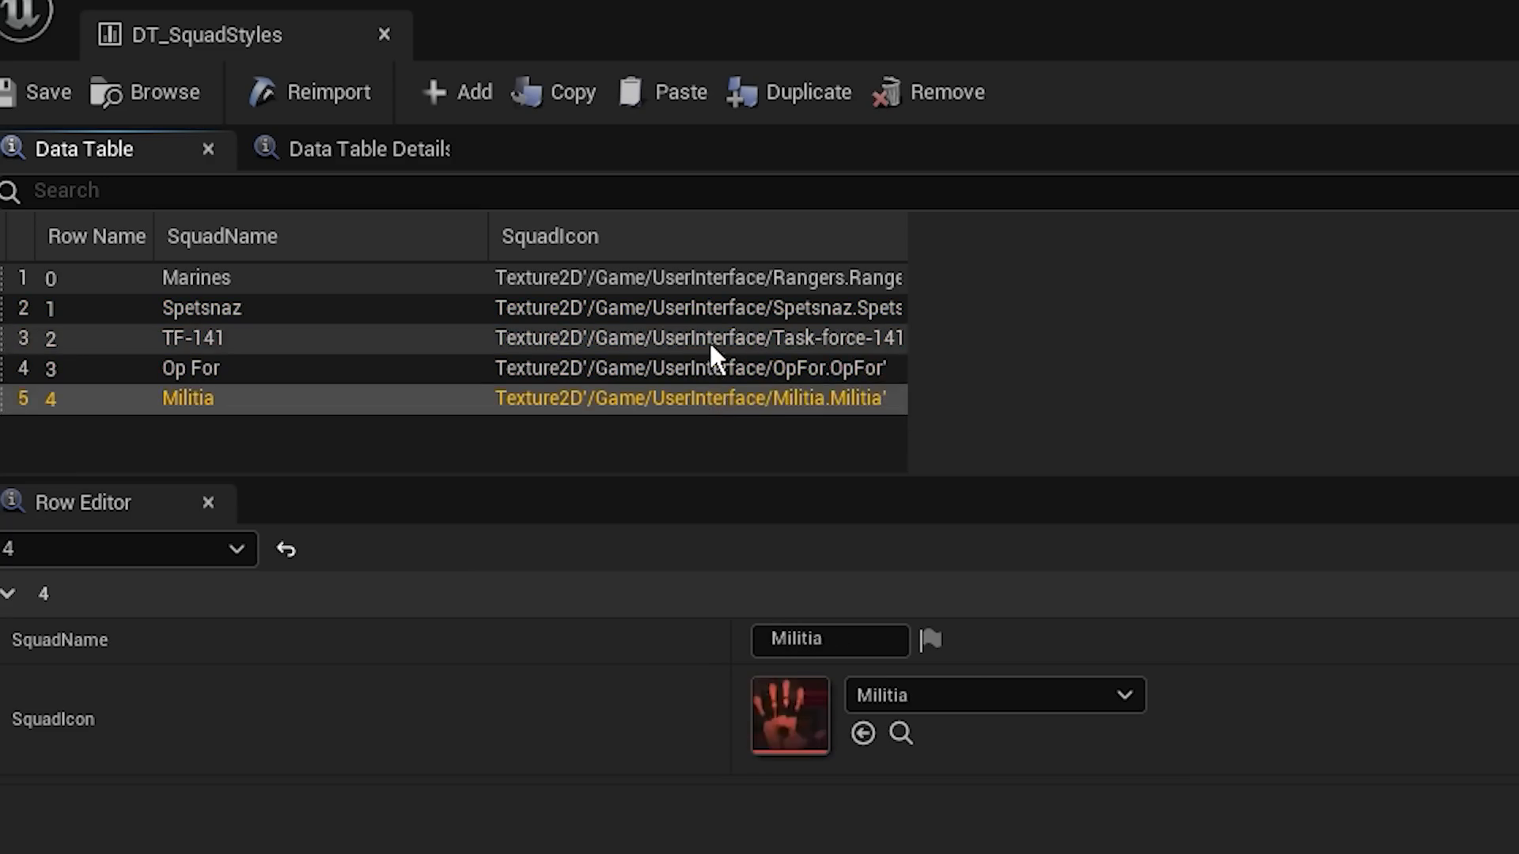
Inspect the TF-141 squad row's name and icon in DT_SquadStyles.
{"action": "left_click", "coordinate": [197, 278]}
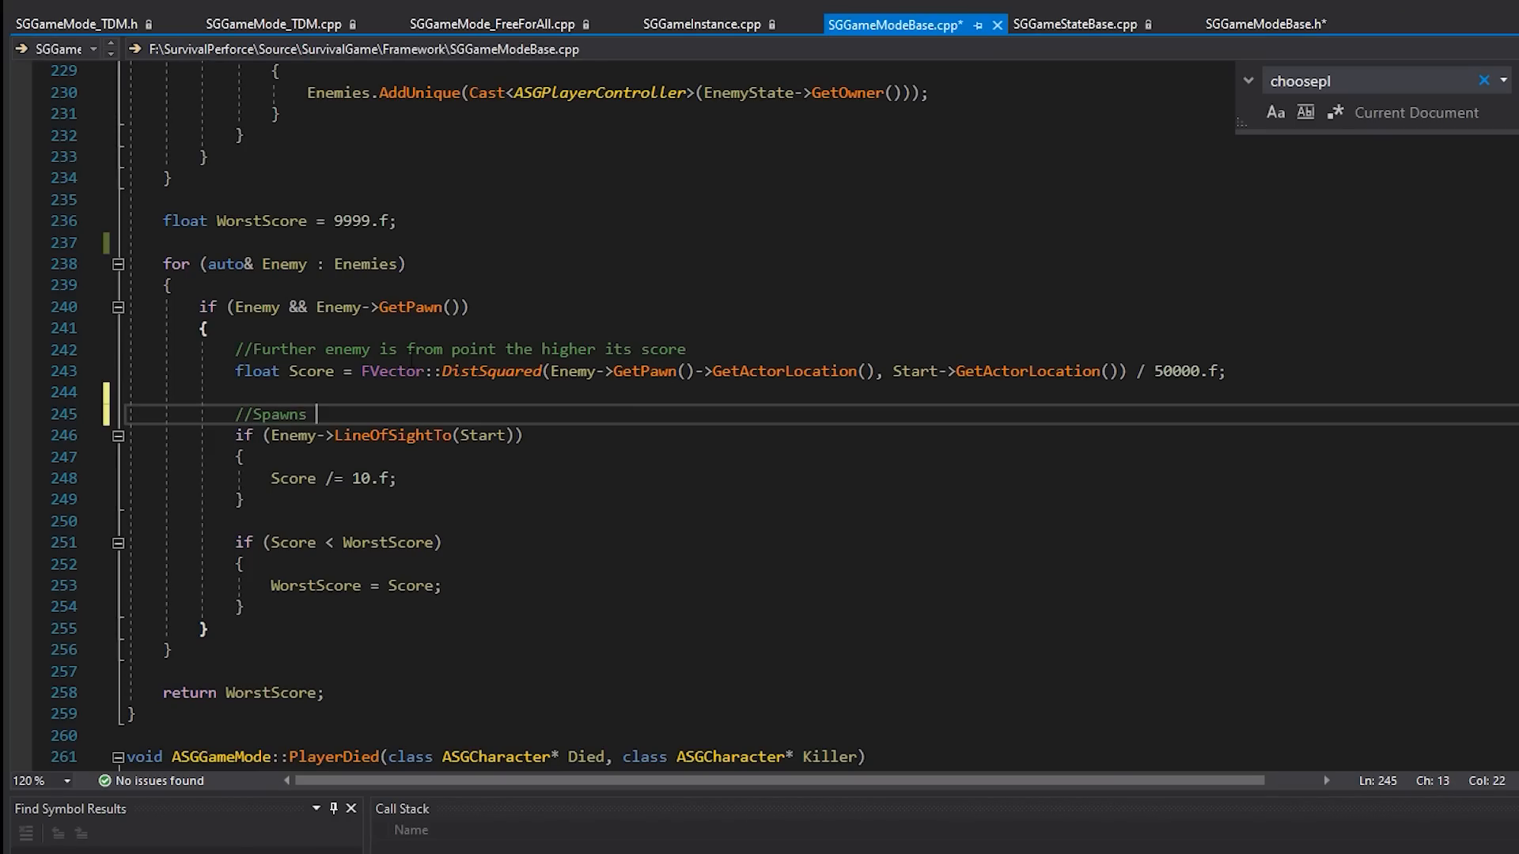
Add the comment 'enemies can see should be heavily penalized' above the LineOfSightTo check in SGGameModeBase.cpp.
{"action": "type", "text": "enemies can see"}
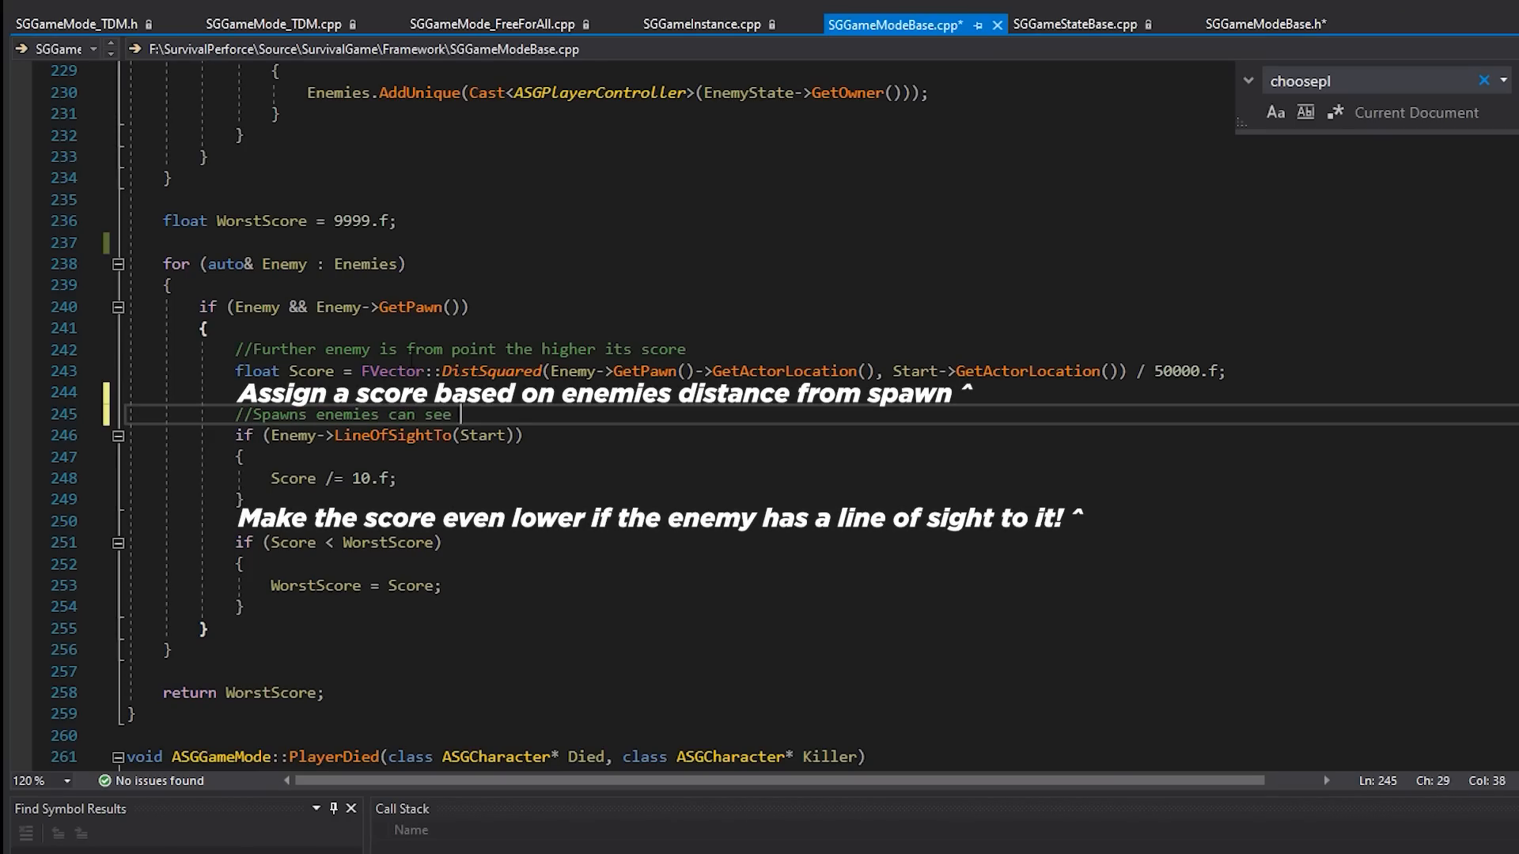
{"action": "type", "text": "should be heavily"}
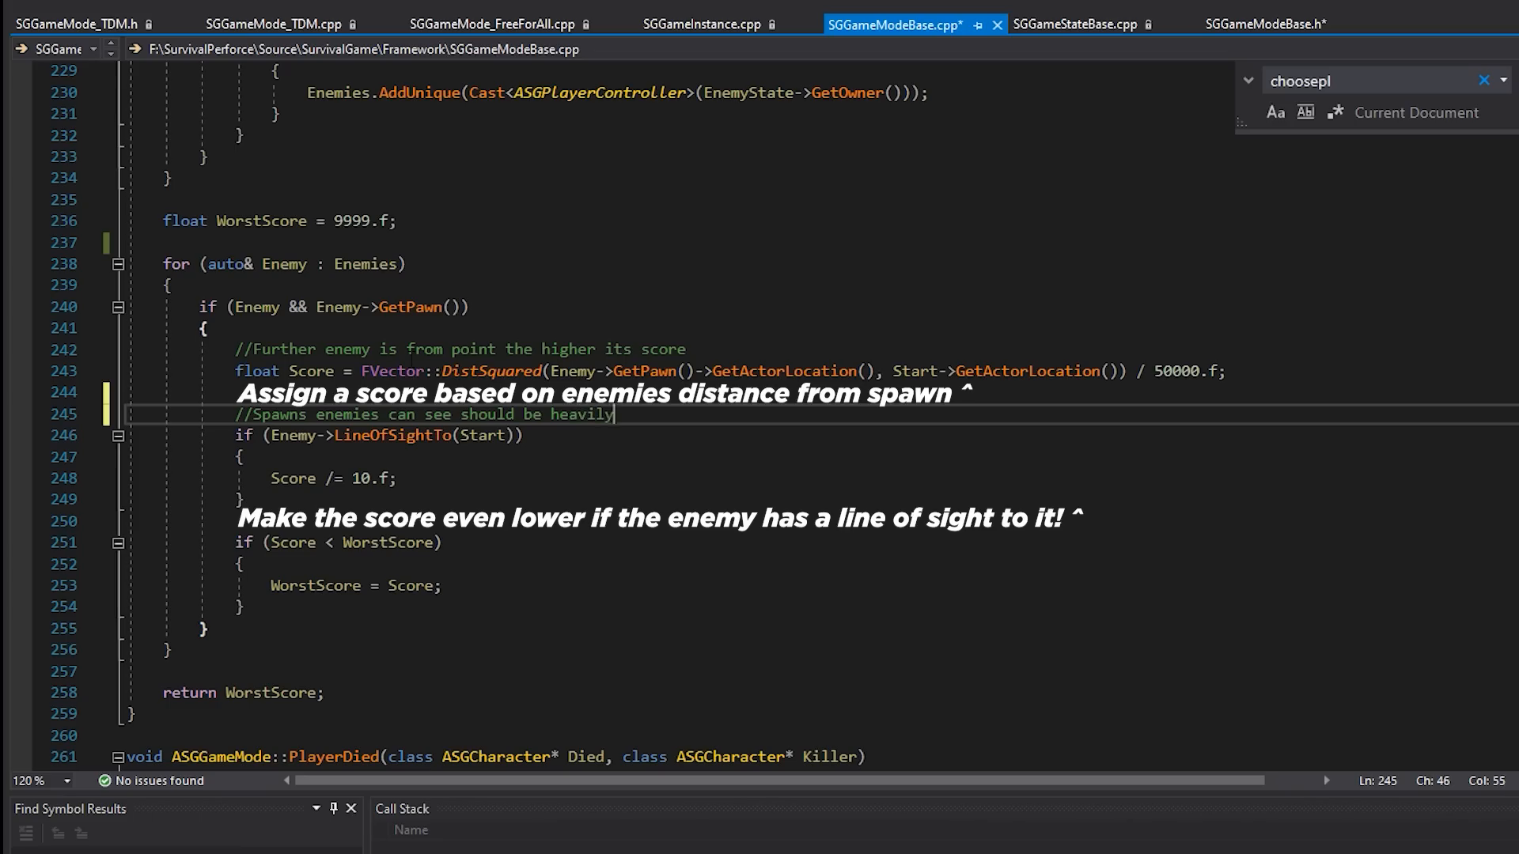
{"action": "type", "text": "penalized"}
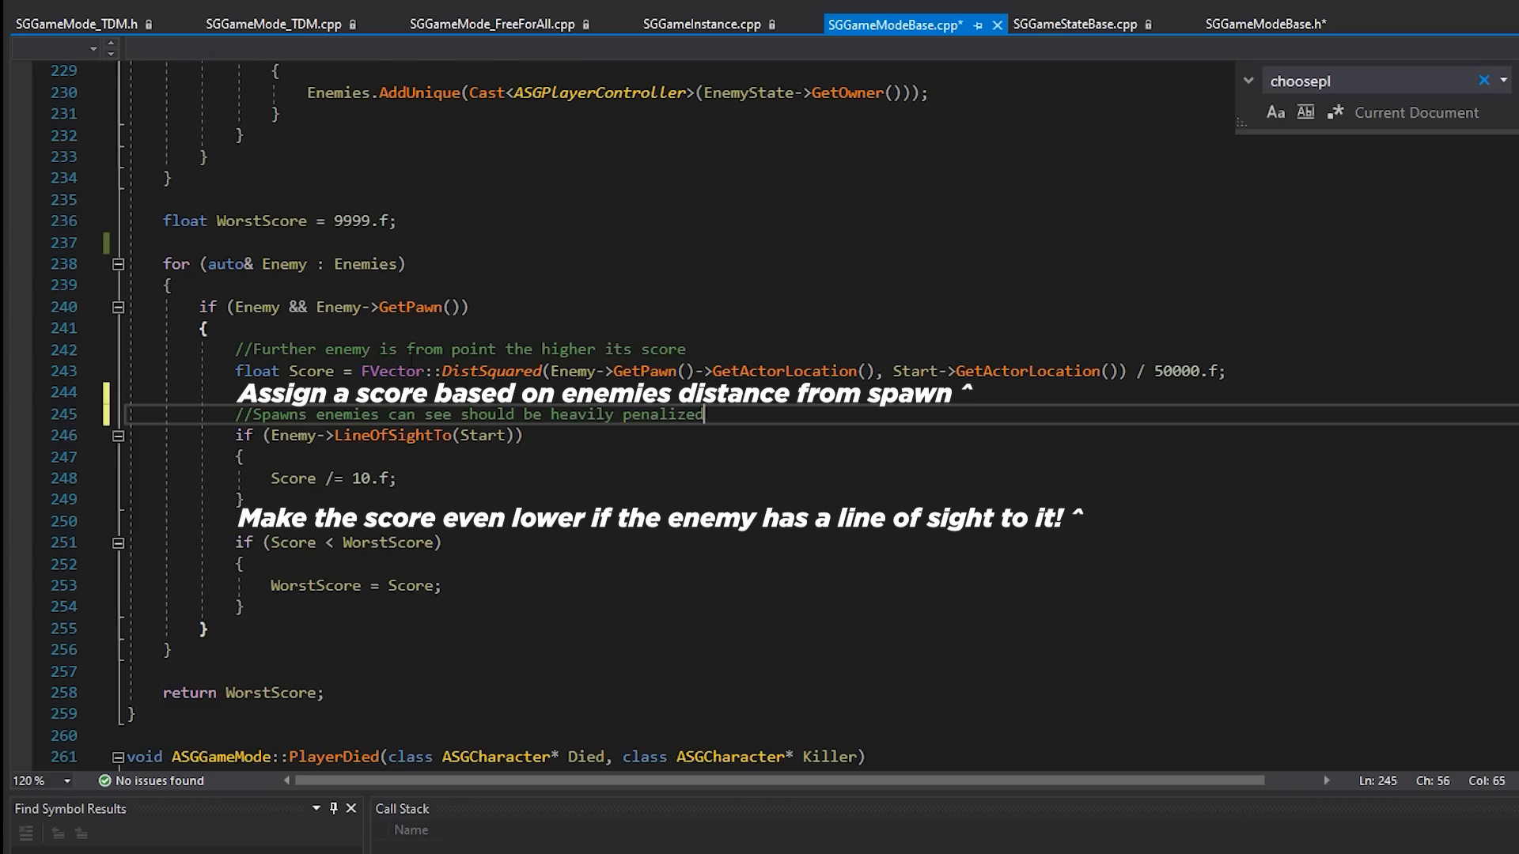
{"action": "right_click", "coordinate": [601, 364]}
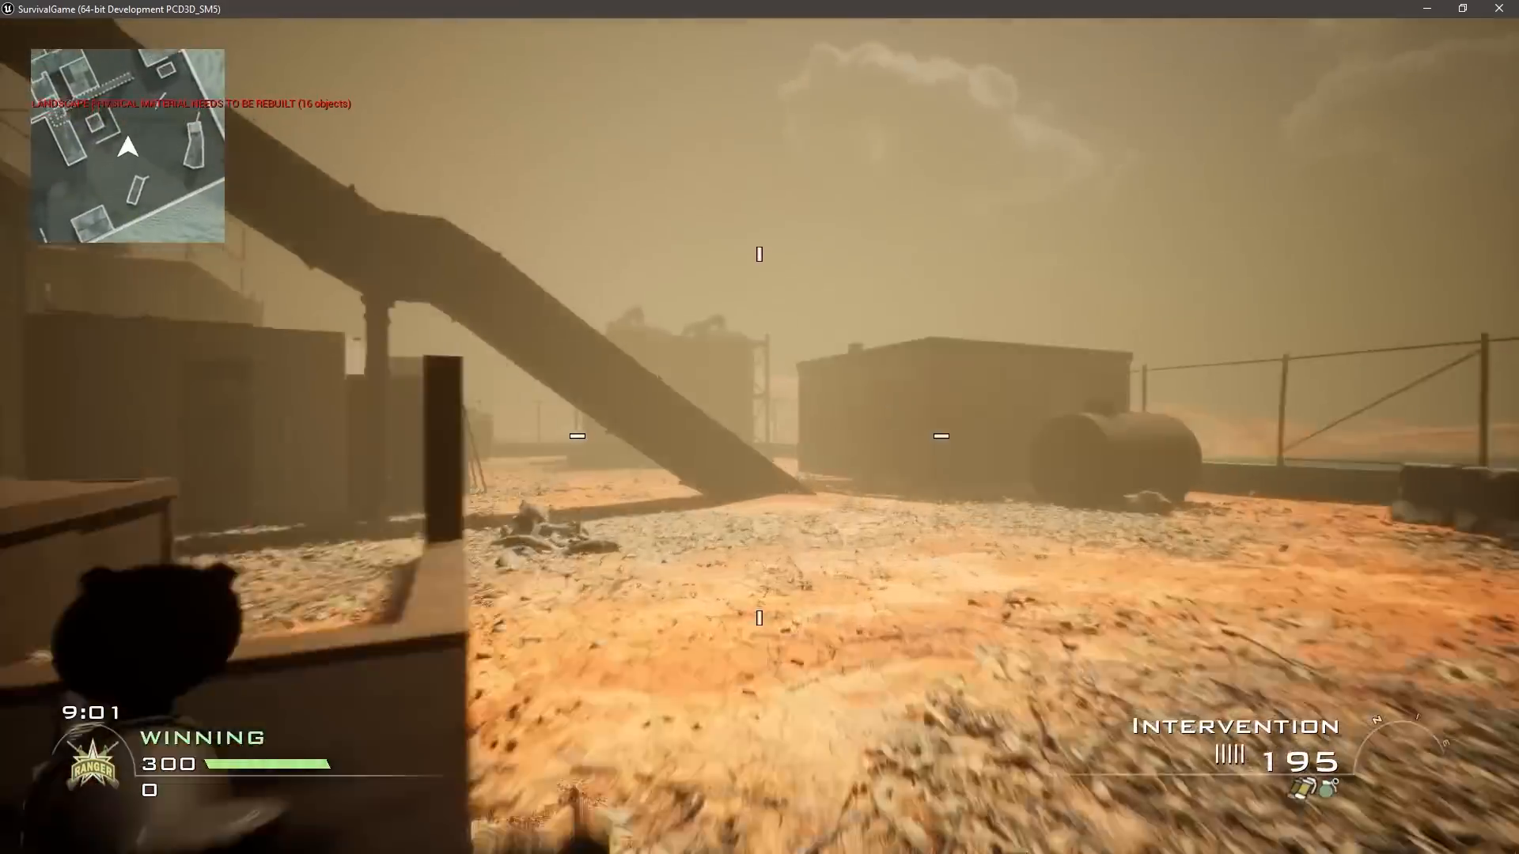
{"action": "mouse_move", "coordinate": [759, 427]}
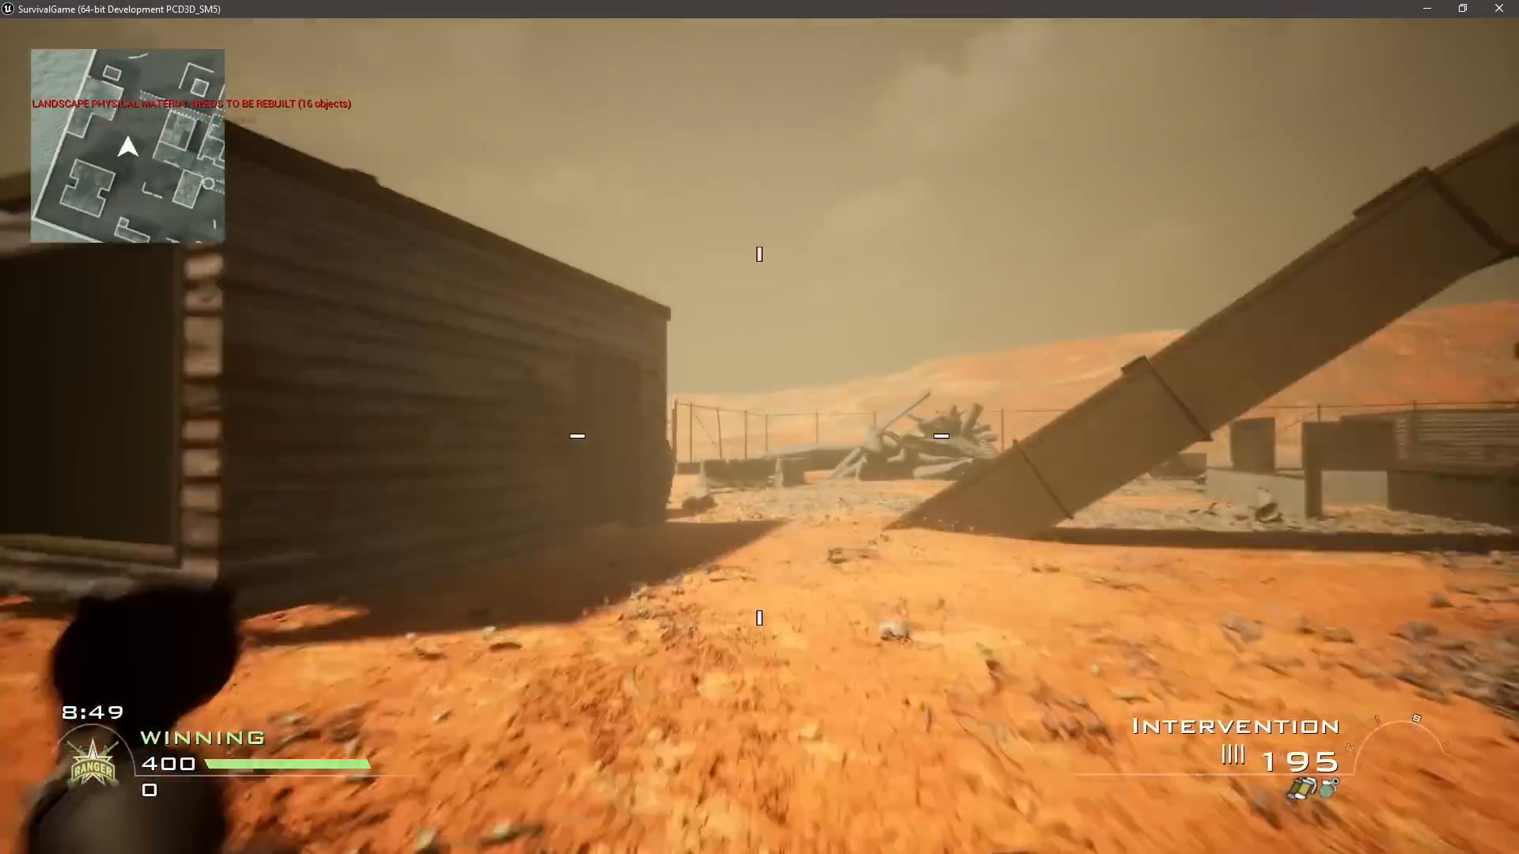
Aim down the Intervention sniper scope while the team-winning HUD stays visible.
{"action": "right_click", "coordinate": [760, 427]}
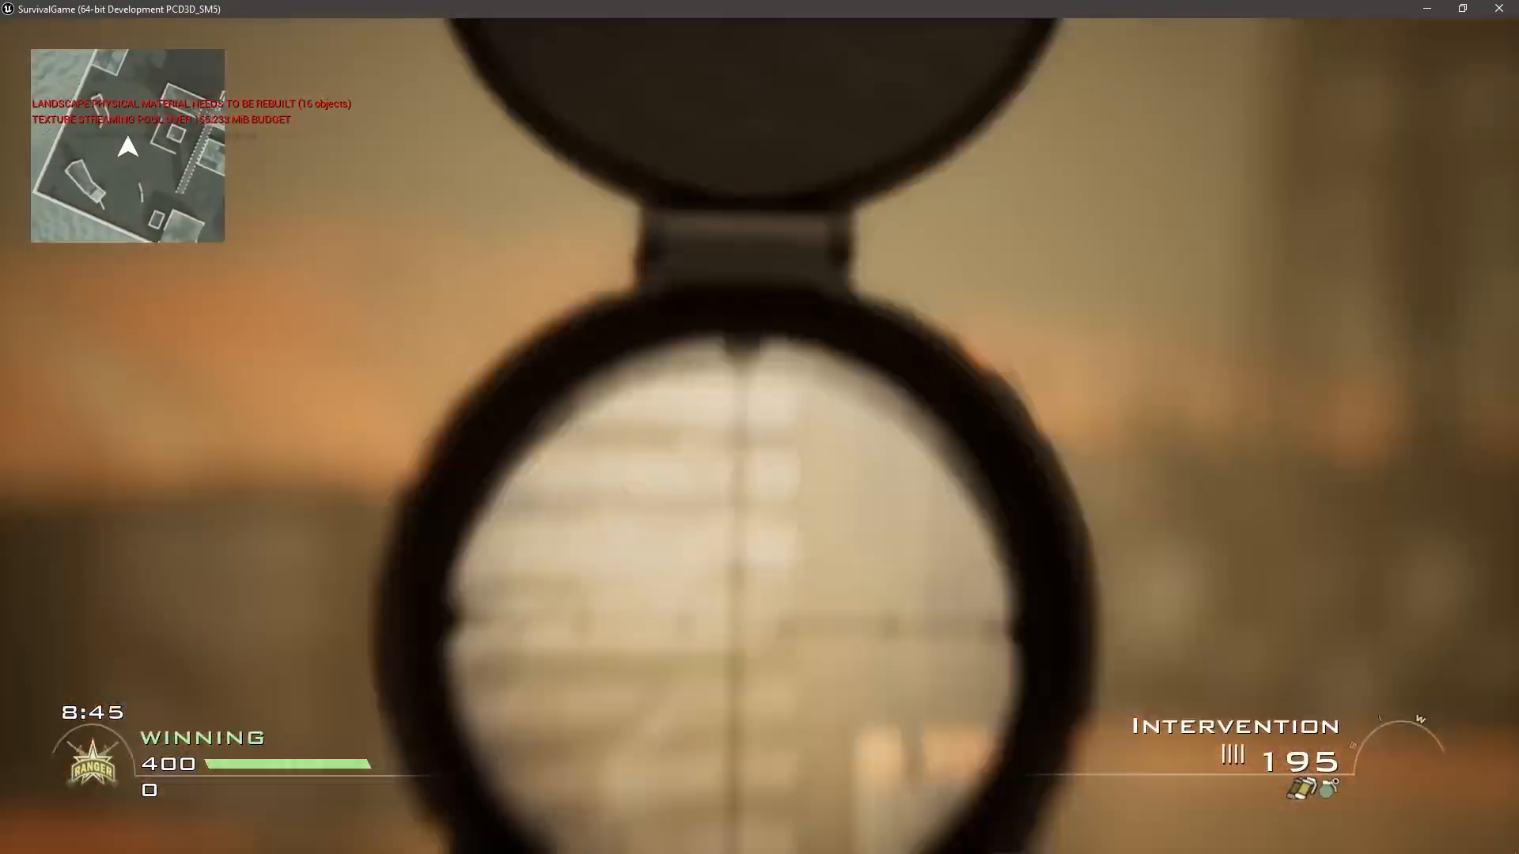